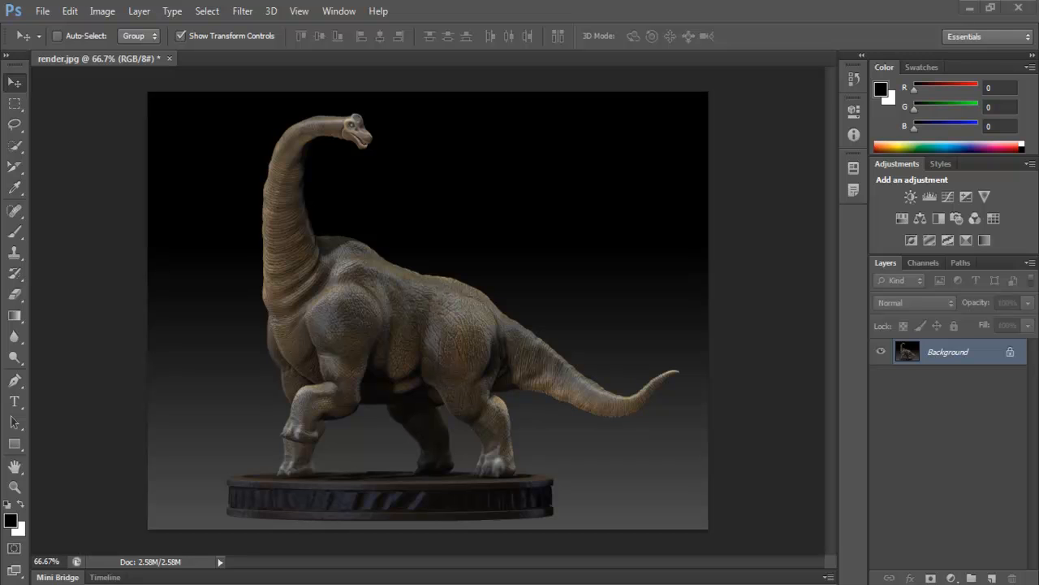
mouse_move(633, 557)
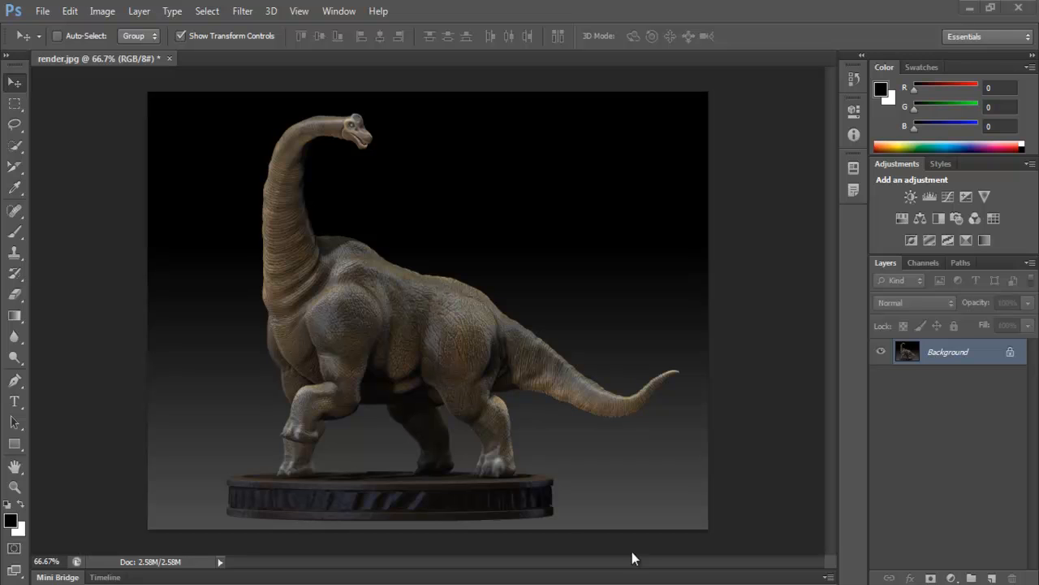
mouse_move(456, 298)
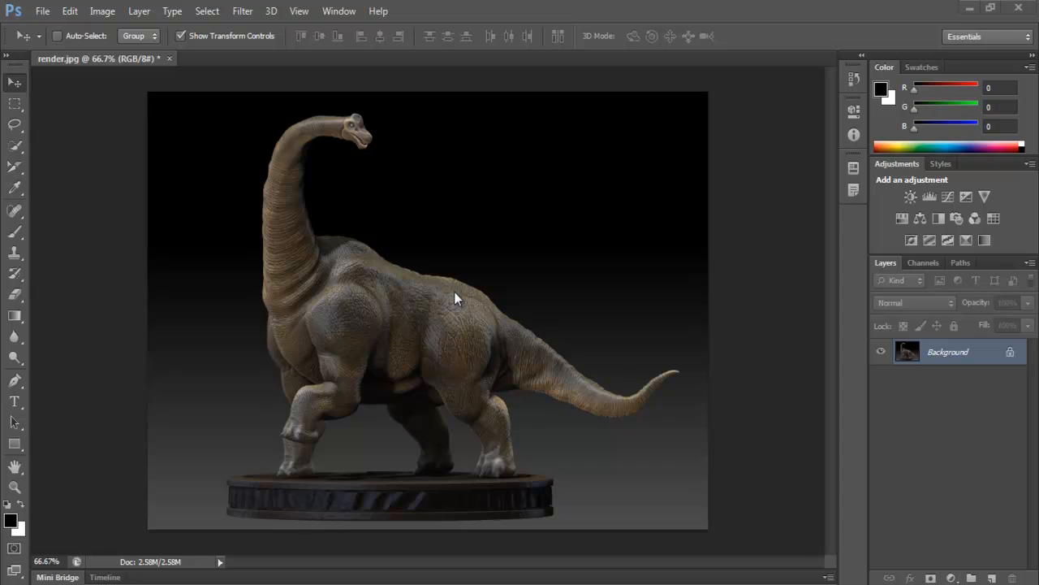
mouse_move(120, 382)
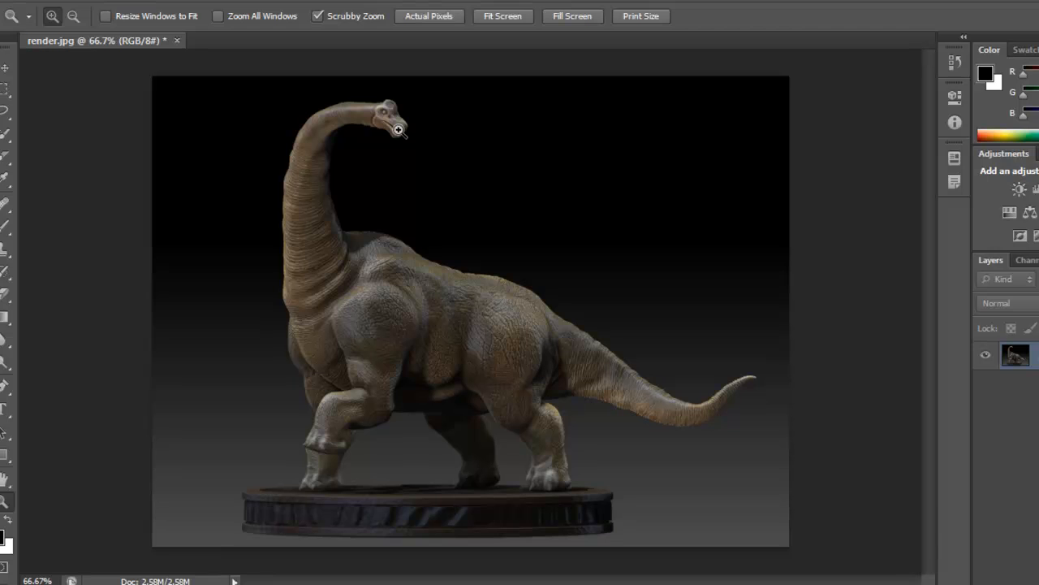
left_click(399, 130)
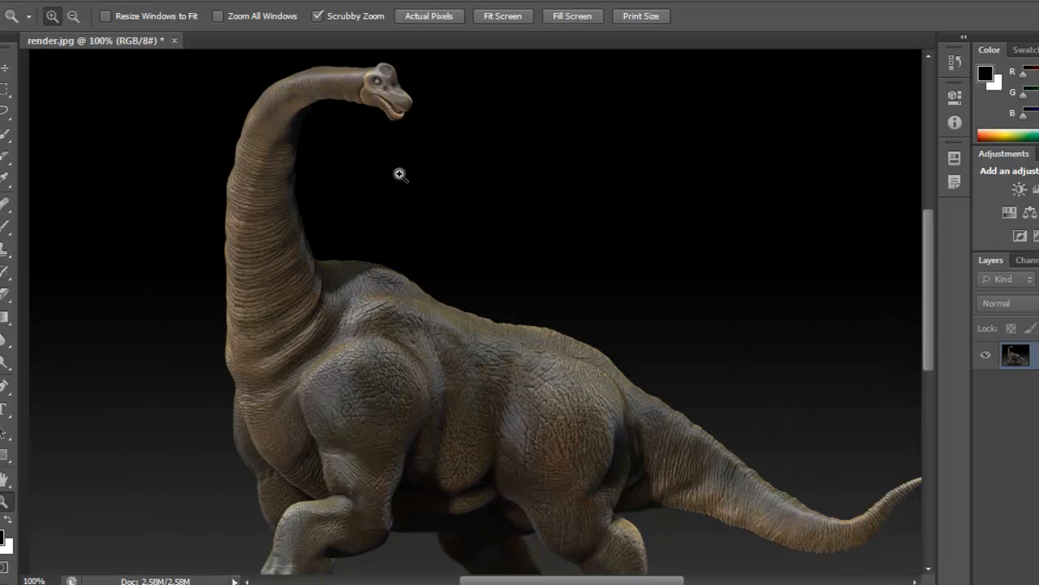
left_click(399, 173)
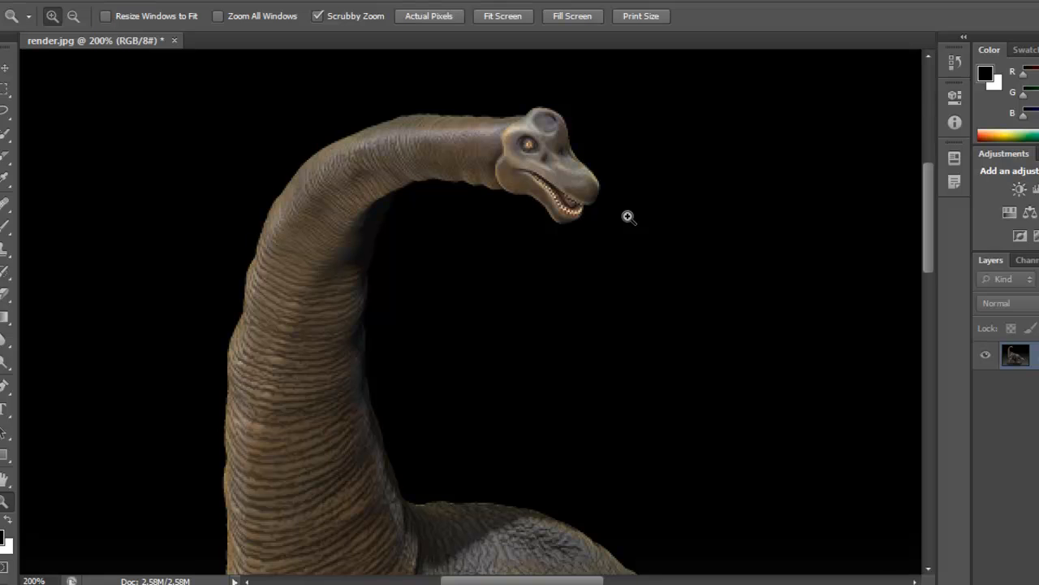
mouse_move(633, 215)
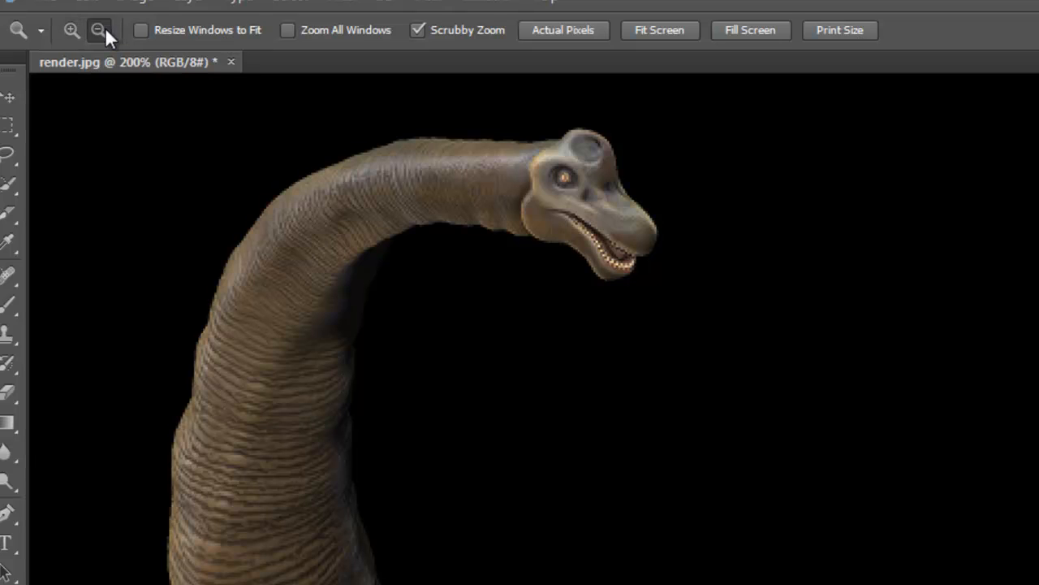
left_click(97, 31)
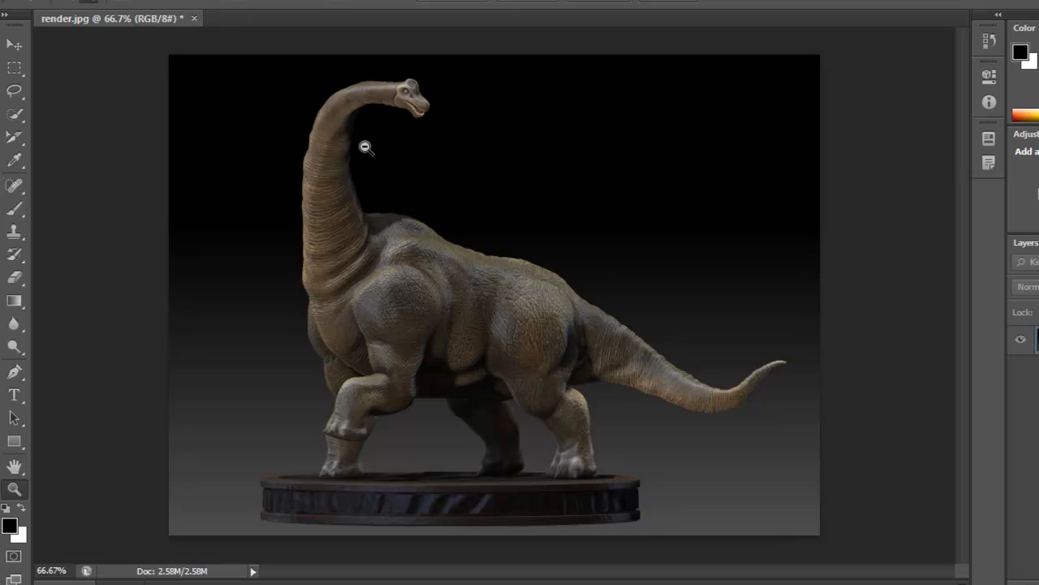
mouse_move(171, 44)
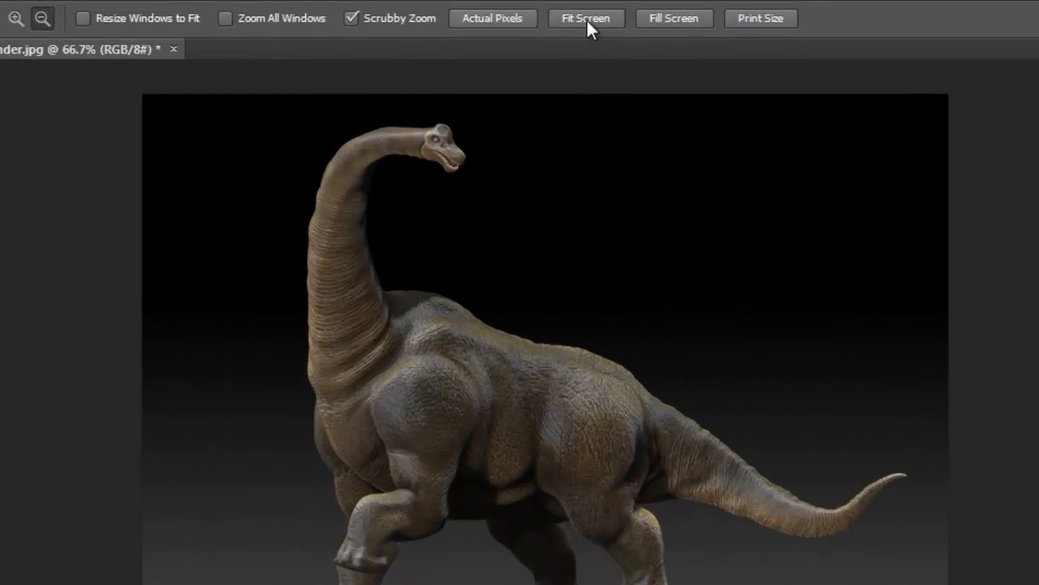
left_click(673, 18)
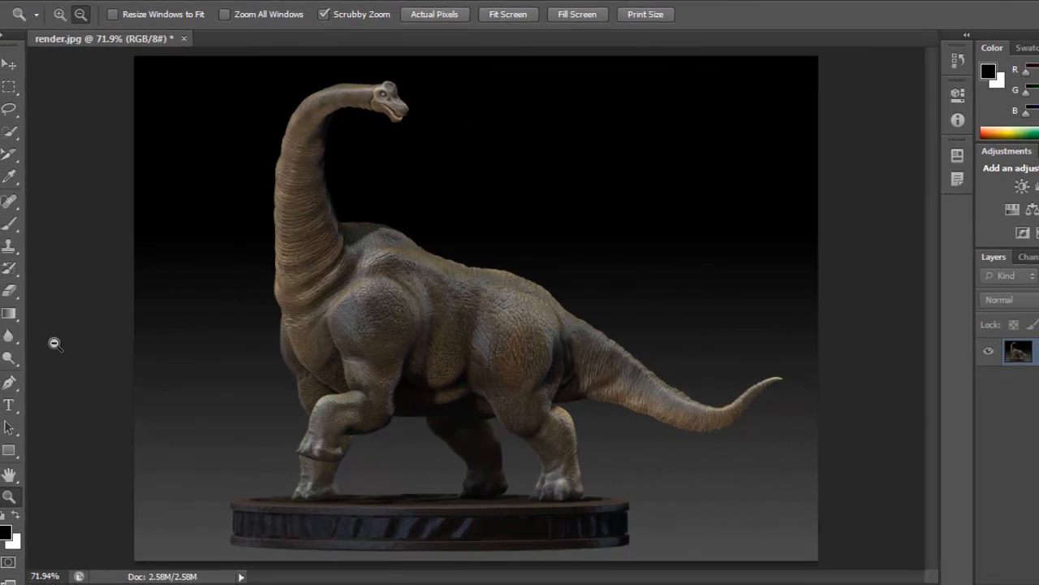
mouse_move(32, 485)
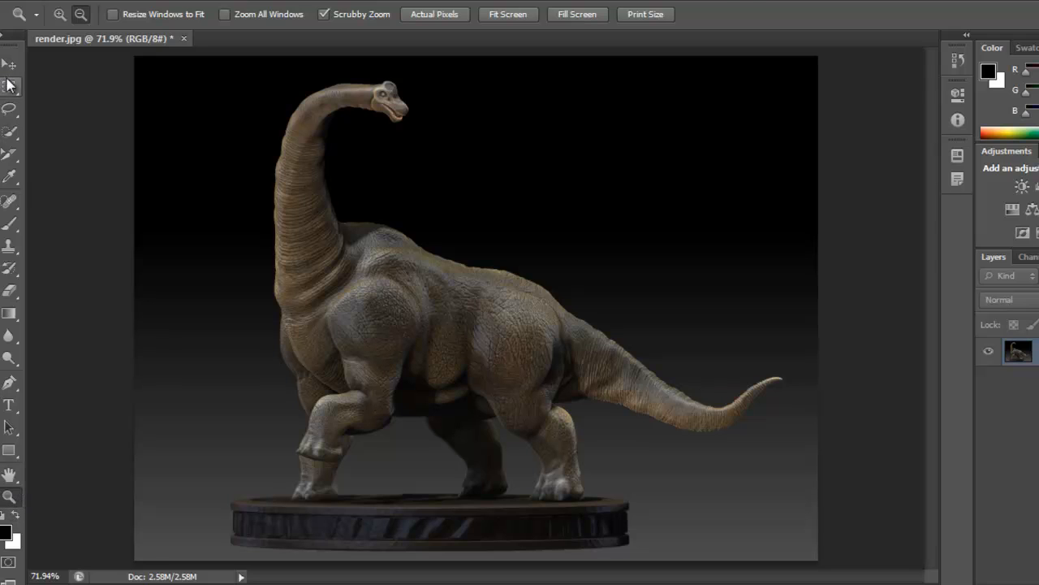
Step: Switch to the Move tool and zoom in and out to inspect the dinosaur's neck closely
left_click(11, 64)
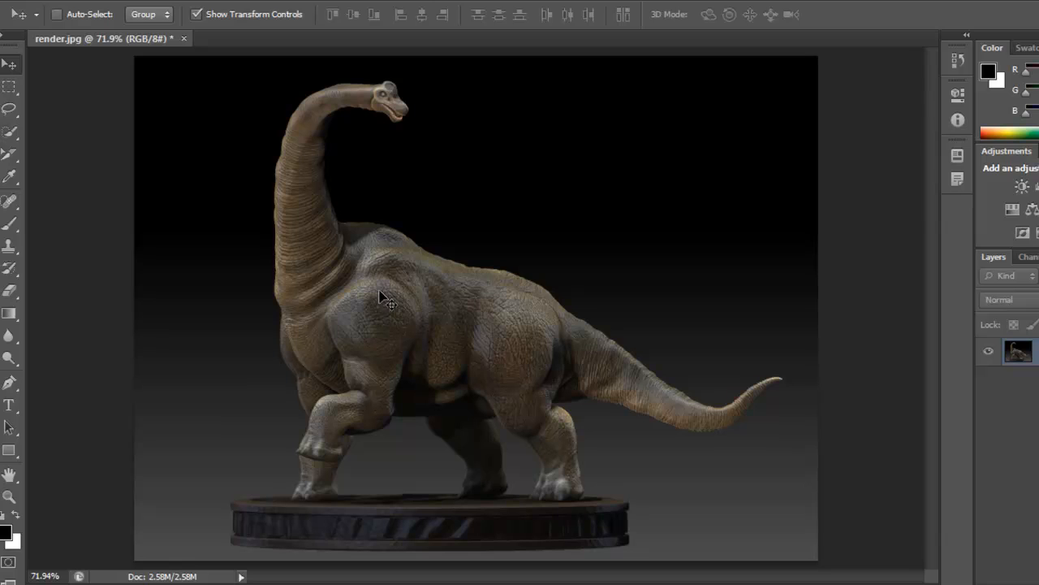
mouse_move(369, 279)
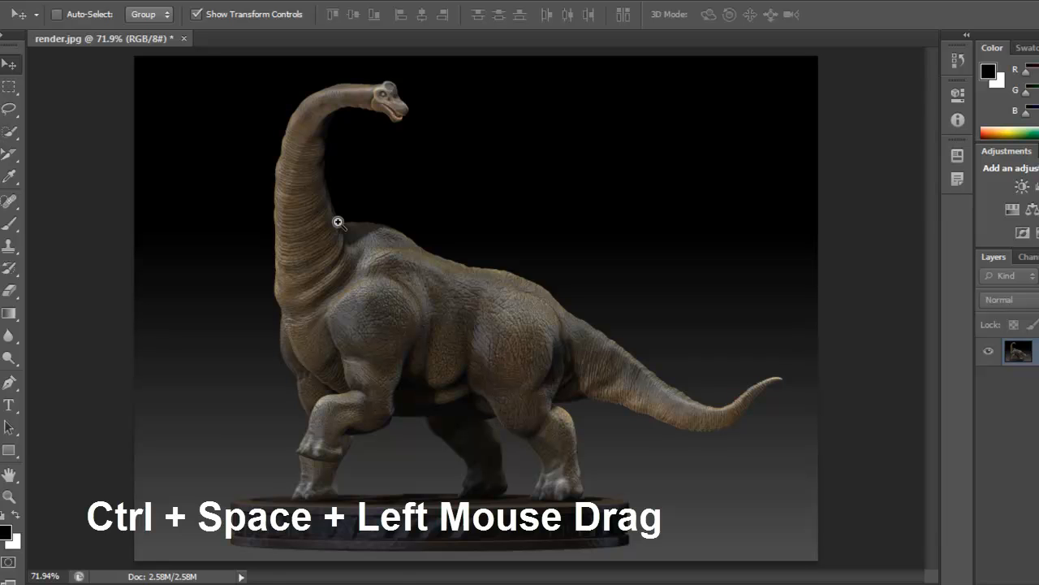
mouse_move(323, 141)
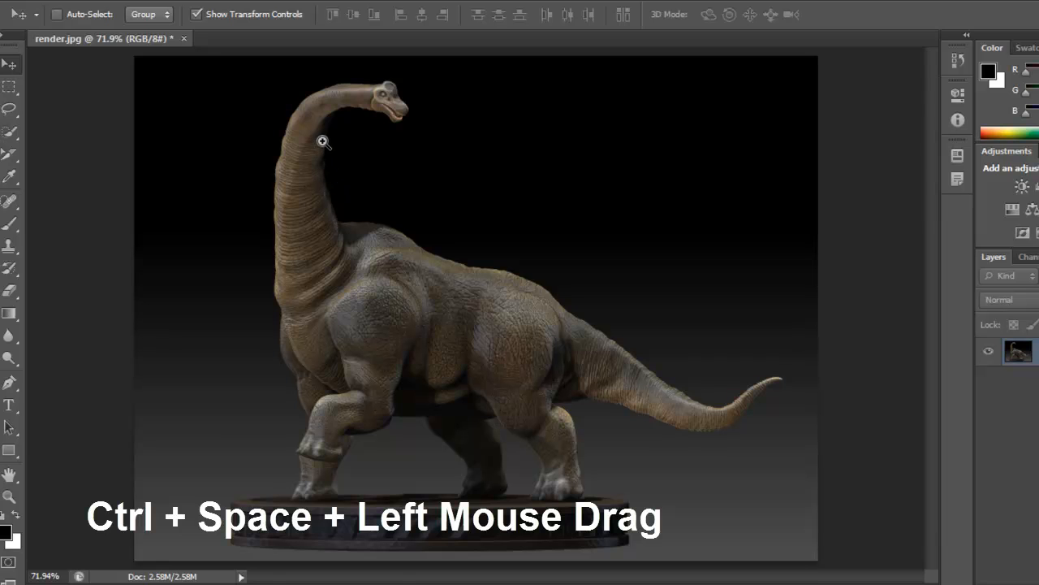
left_click_drag(323, 142, 394, 145)
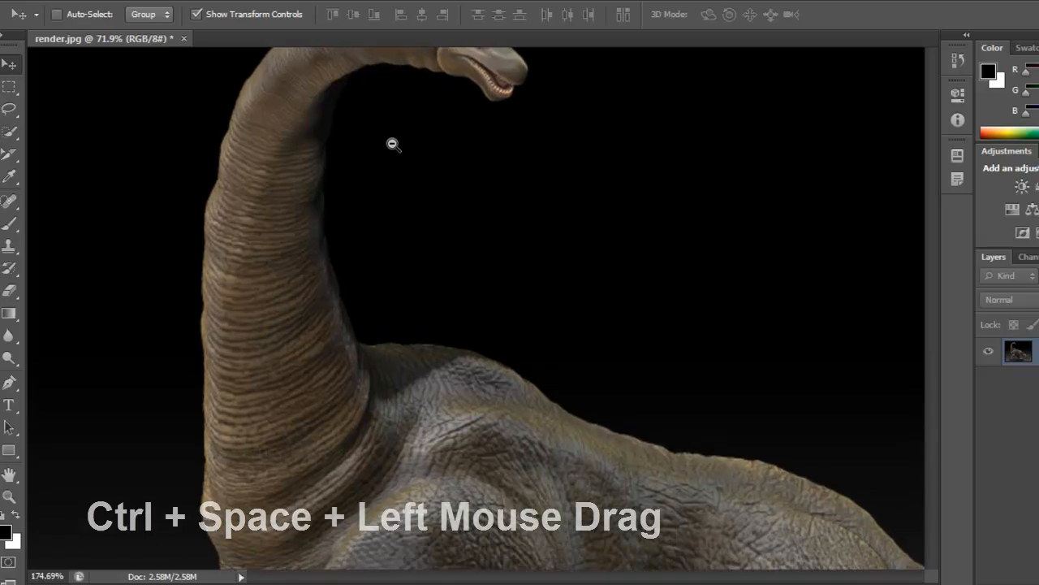
left_click_drag(394, 145, 422, 146)
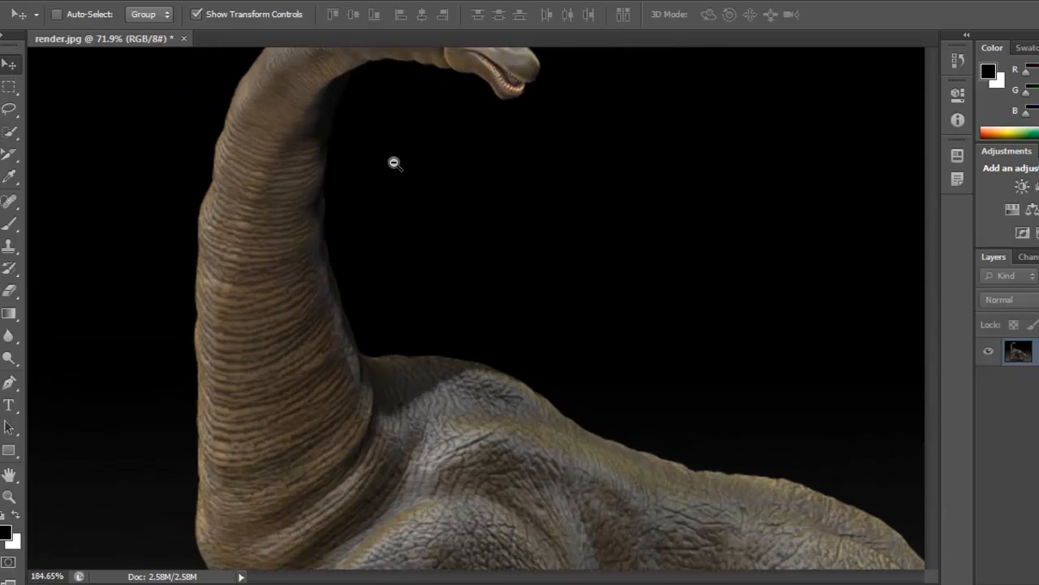
left_click(396, 164)
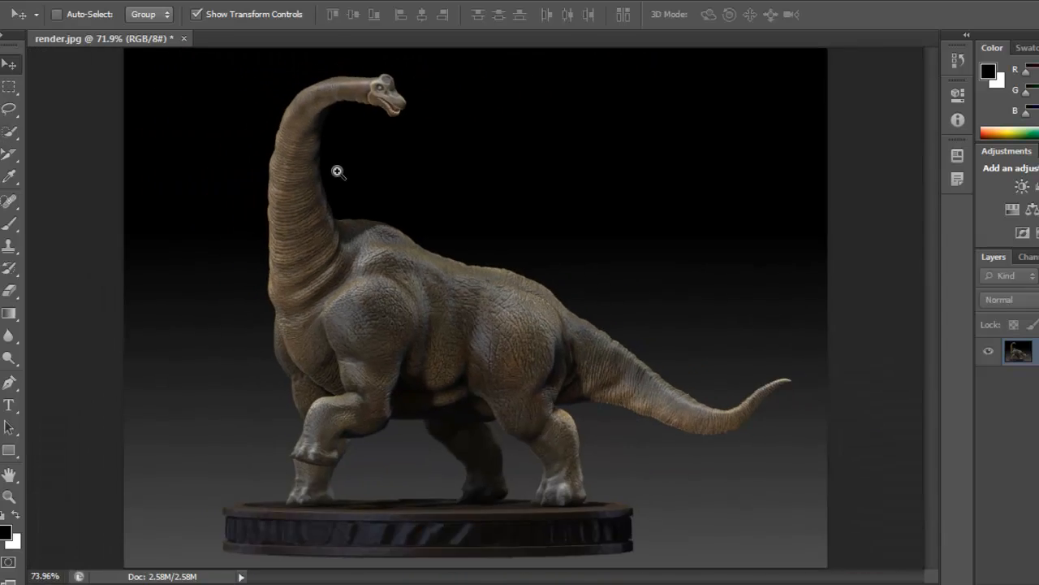
left_click(337, 172)
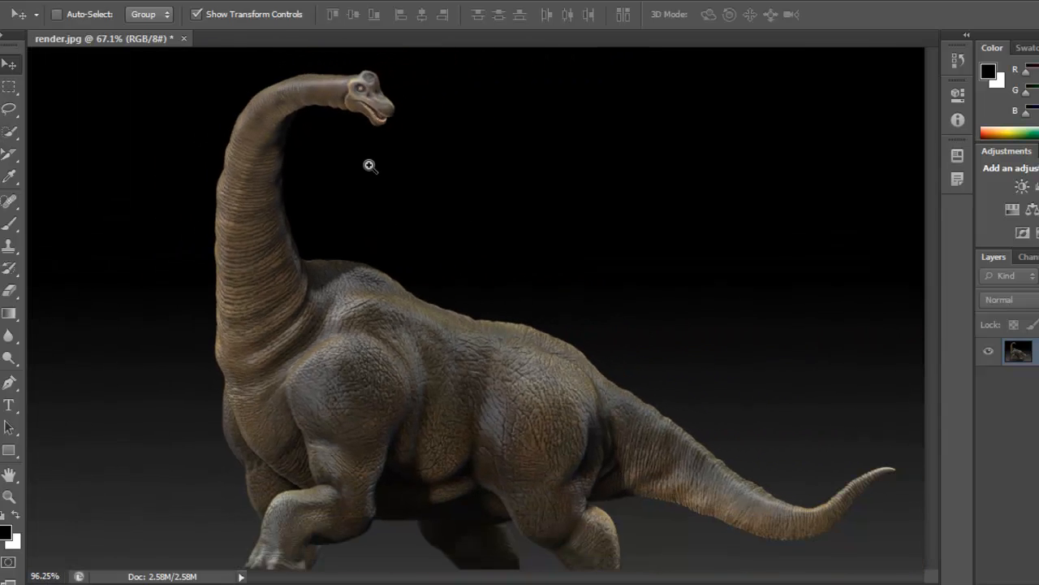
left_click(370, 167)
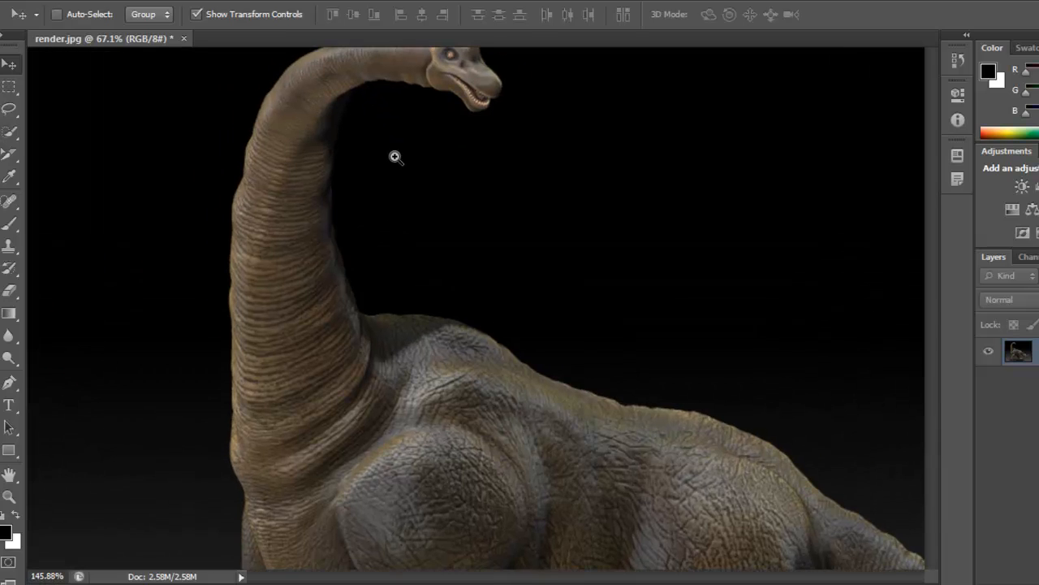
left_click(396, 157)
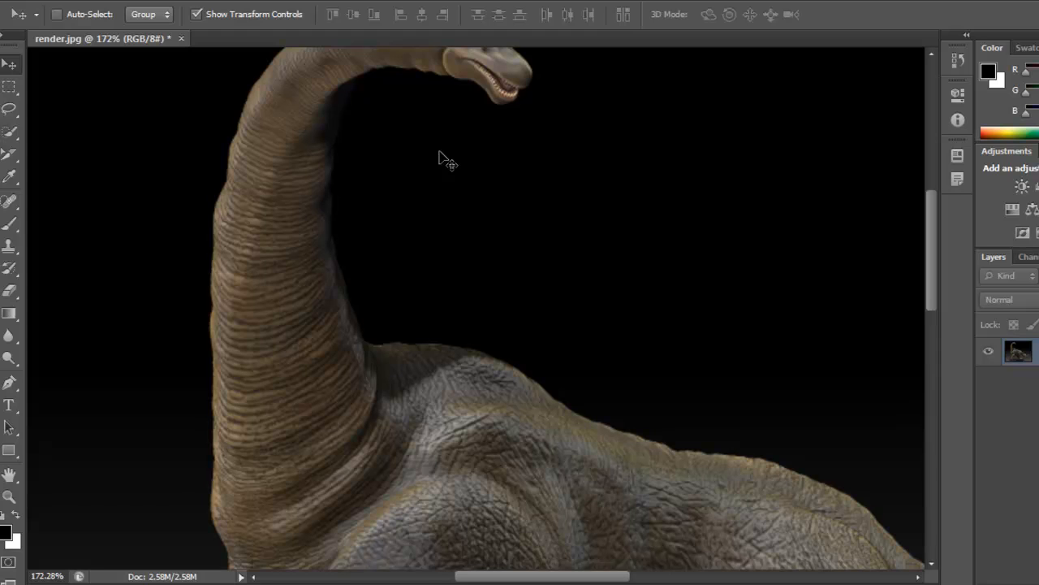
key("space")
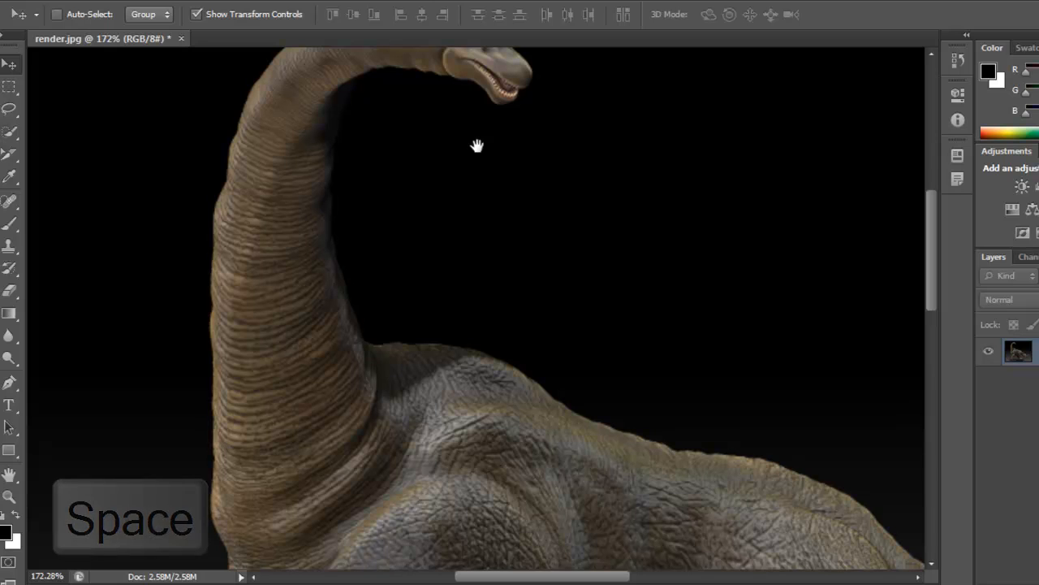
left_click_drag(477, 145, 461, 234)
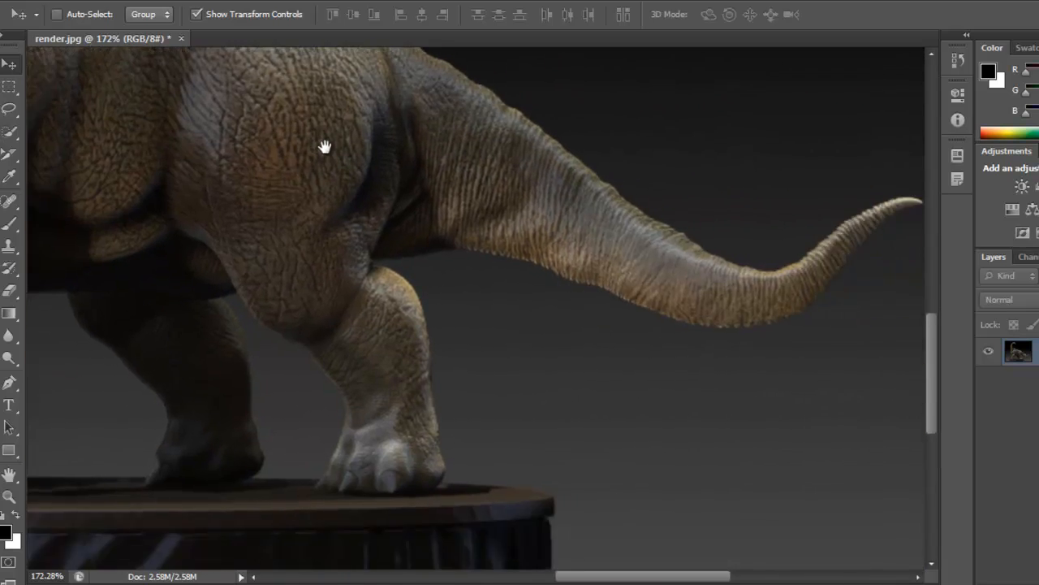
left_click_drag(325, 147, 581, 179)
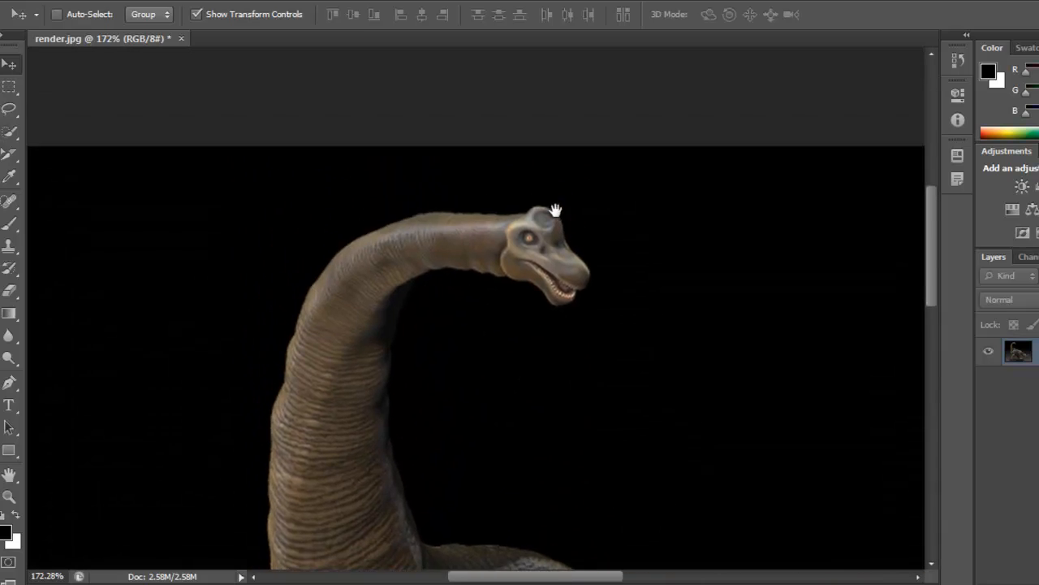
left_click_drag(556, 209, 581, 231)
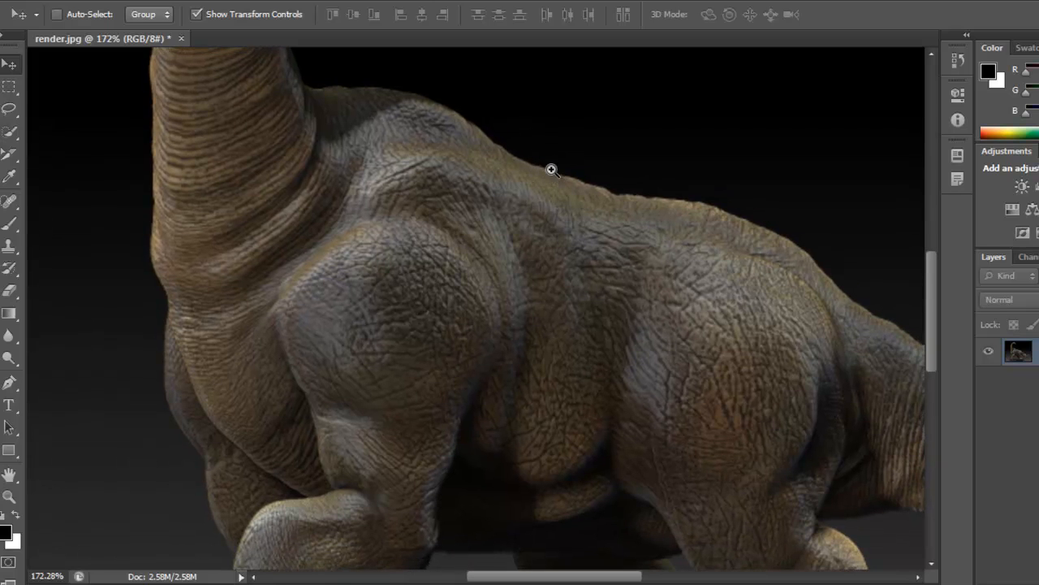
mouse_move(558, 169)
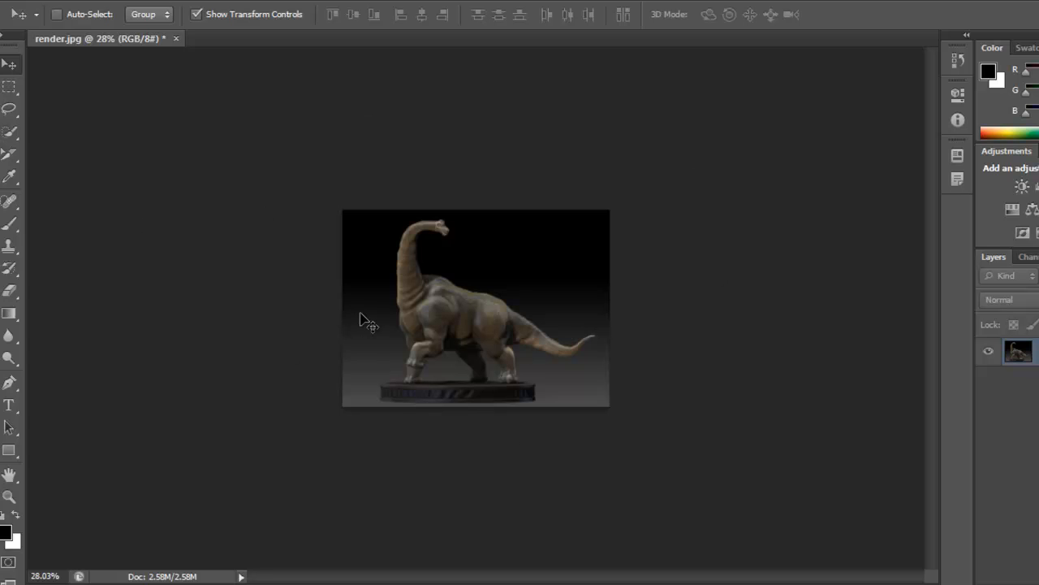
Step: Fit the entire dinosaur render in the window with Ctrl+0
key("ctrl+0")
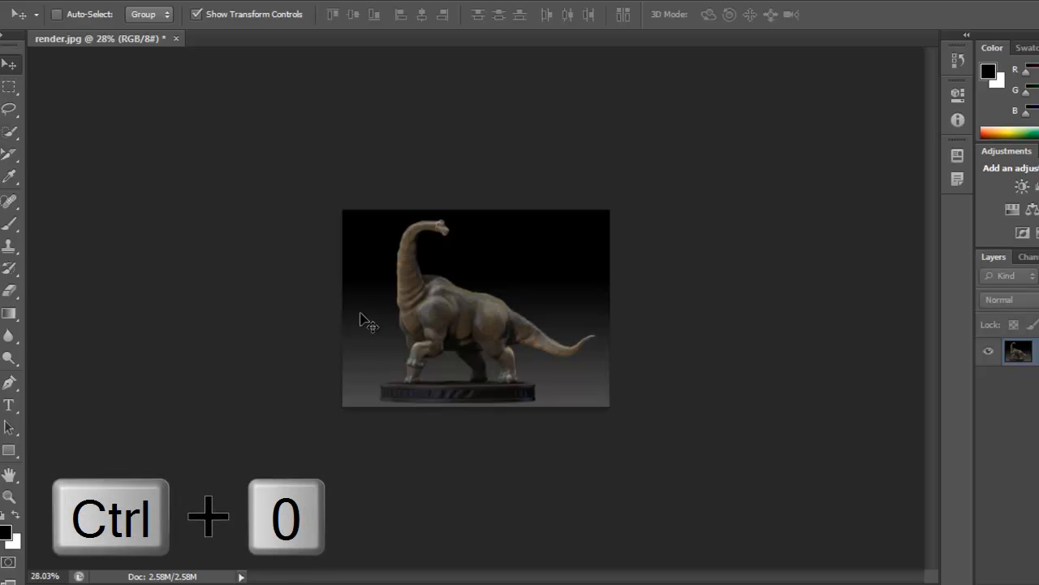
key("ctrl+0")
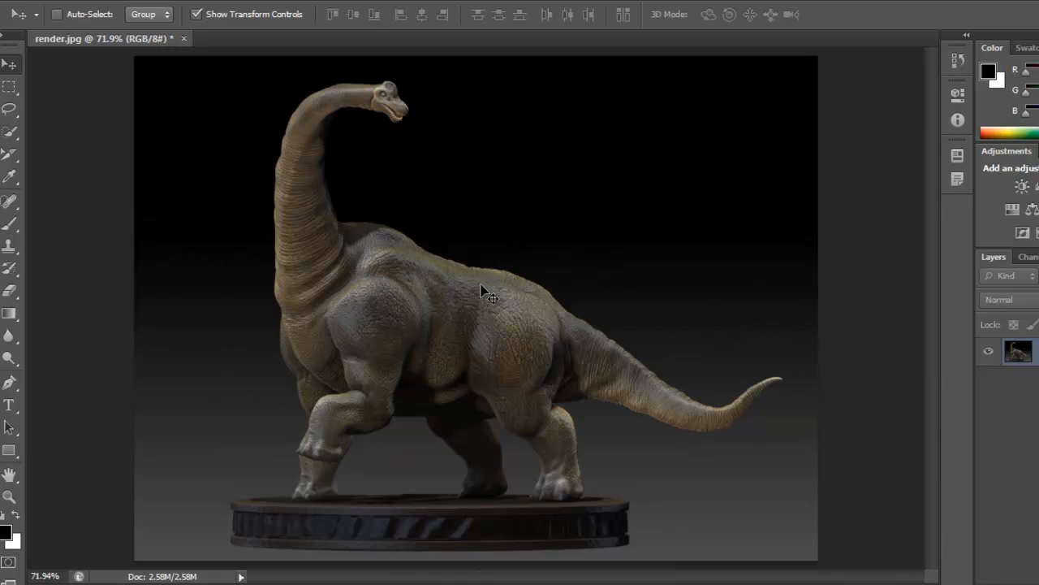
key("ctrl+1")
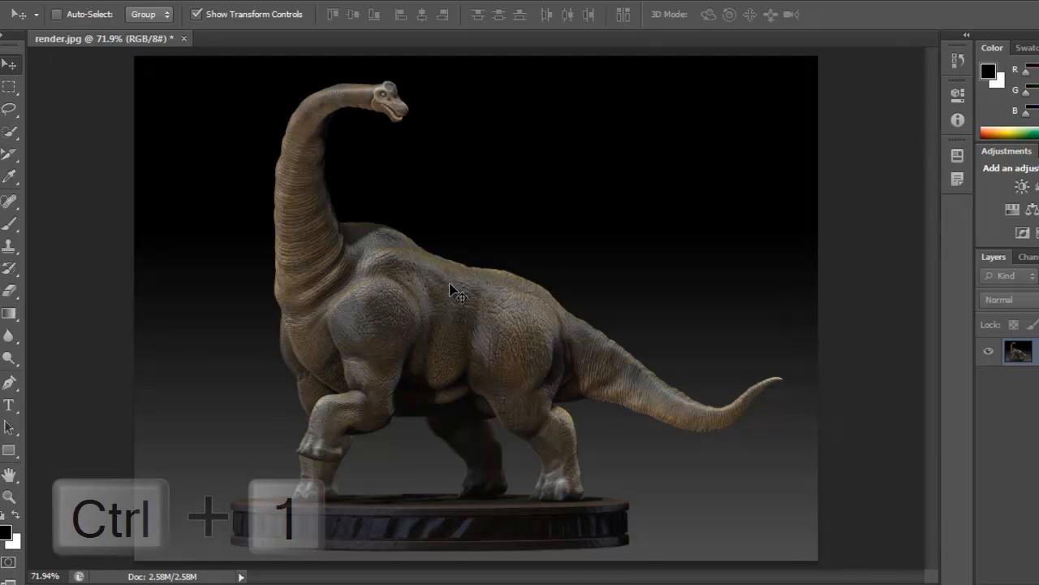
key("ctrl+1")
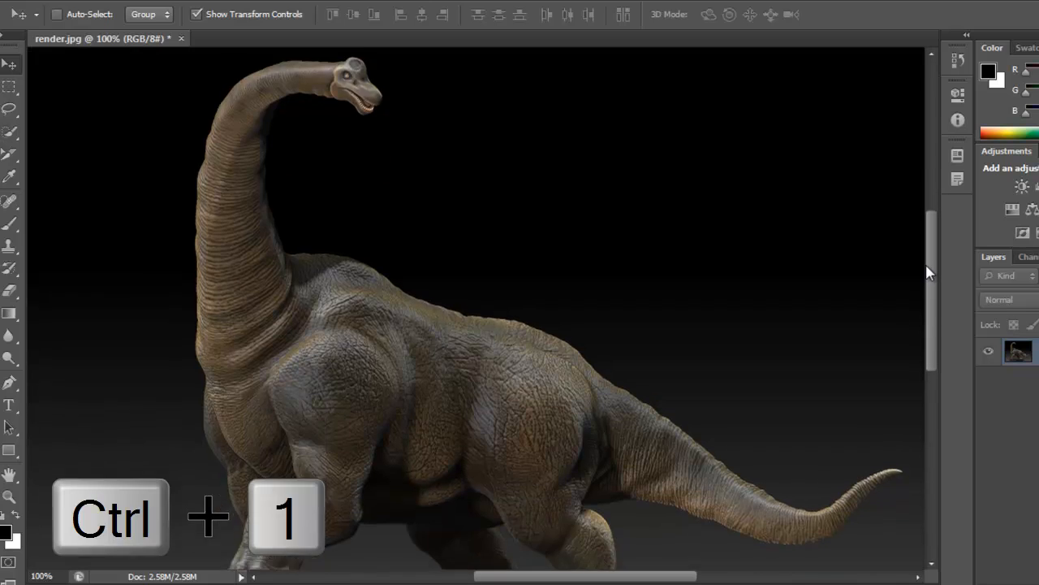
scroll("down", 3)
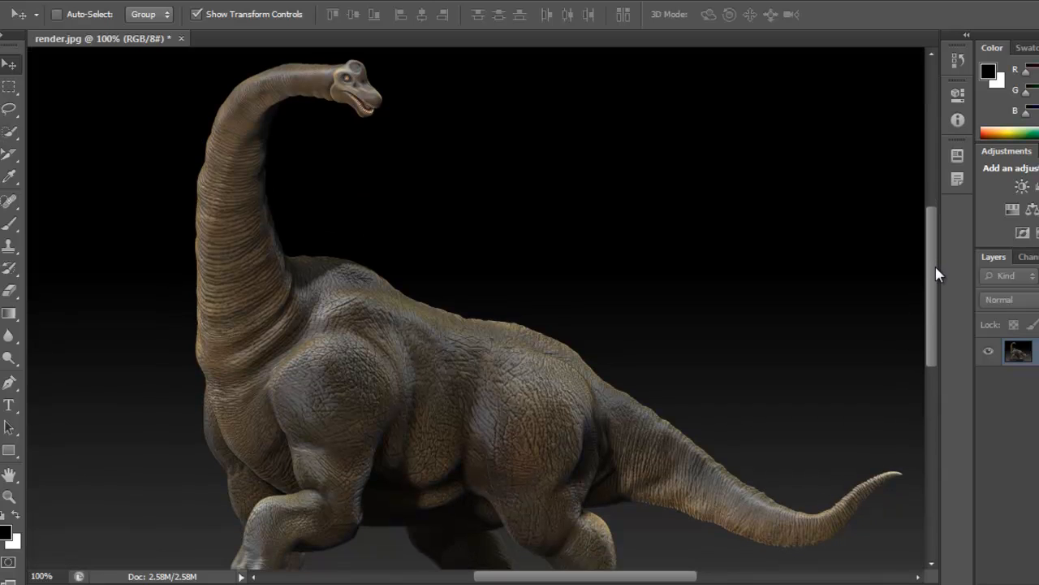
scroll("down", 3)
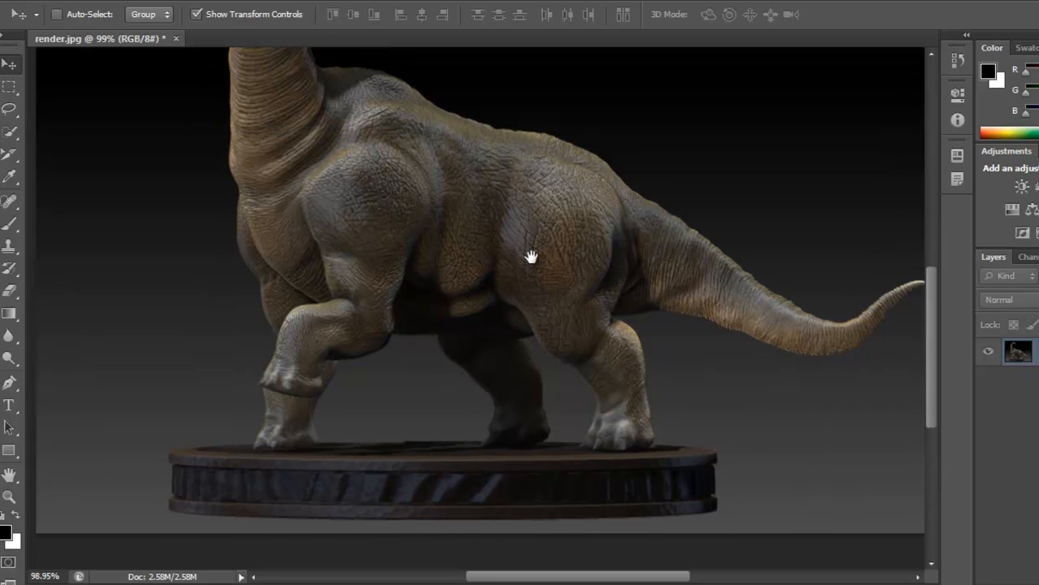
left_click_drag(531, 257, 531, 190)
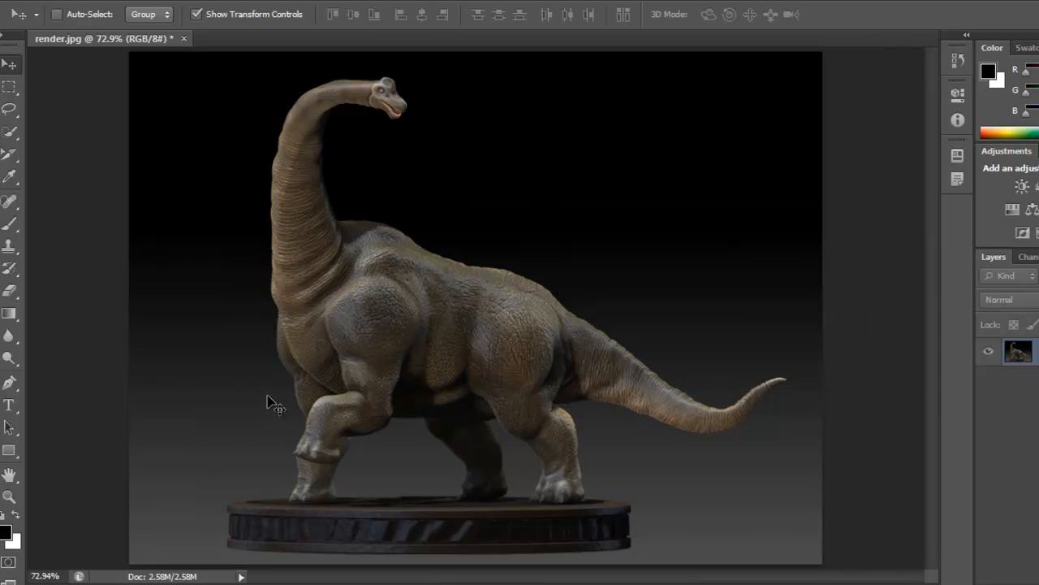
mouse_move(175, 309)
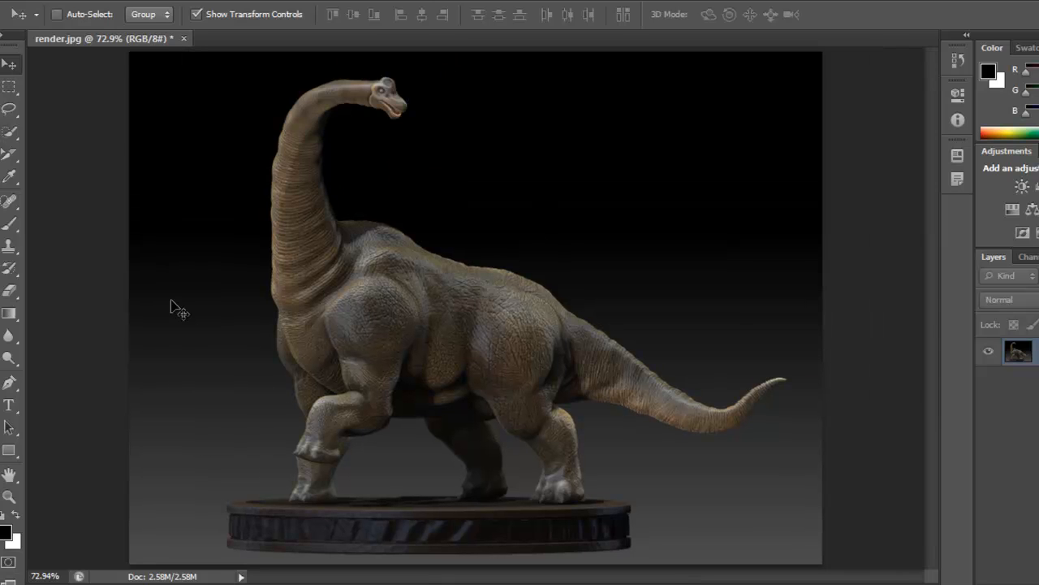
mouse_move(98, 383)
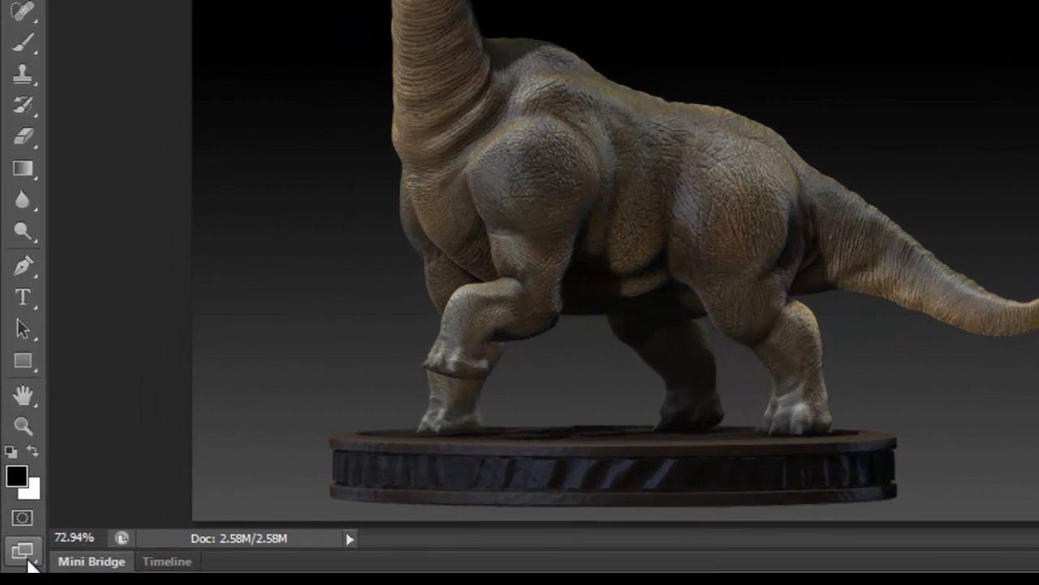
mouse_move(23, 549)
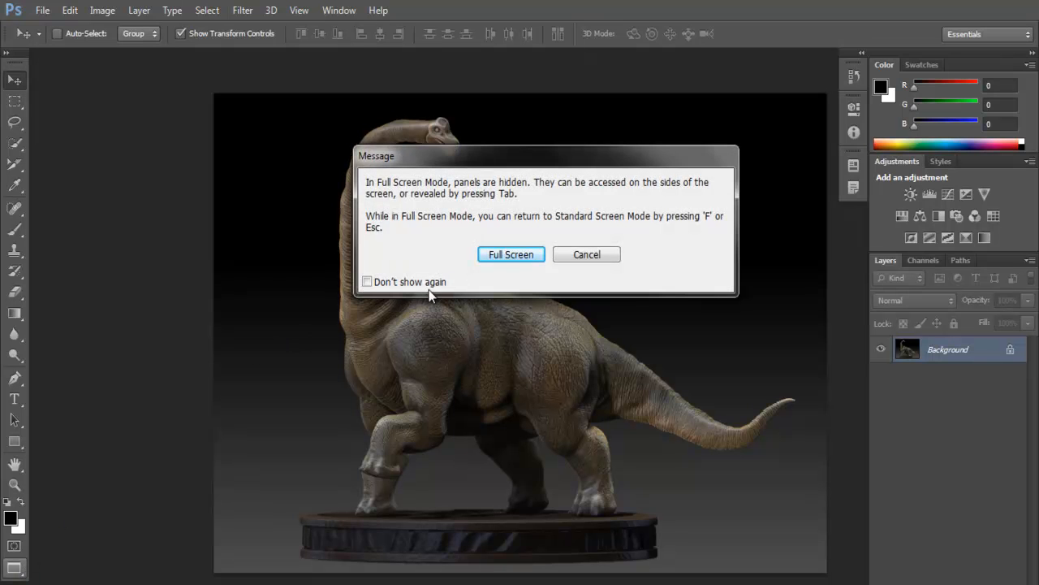
Step: Dismiss the full-screen notice, return to Standard Screen Mode, and duplicate the background layer
left_click(587, 254)
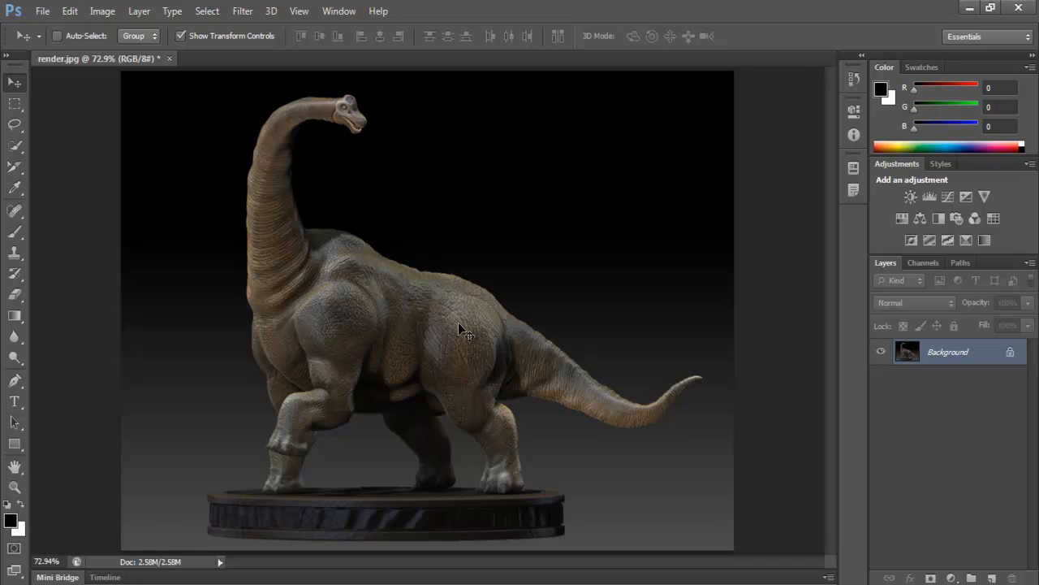
key("f")
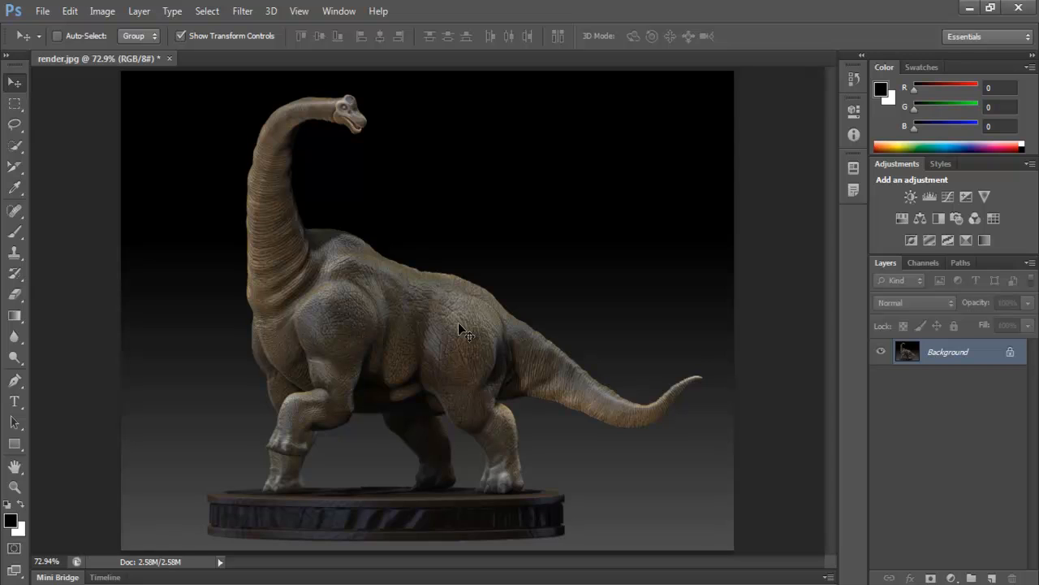
mouse_move(791, 351)
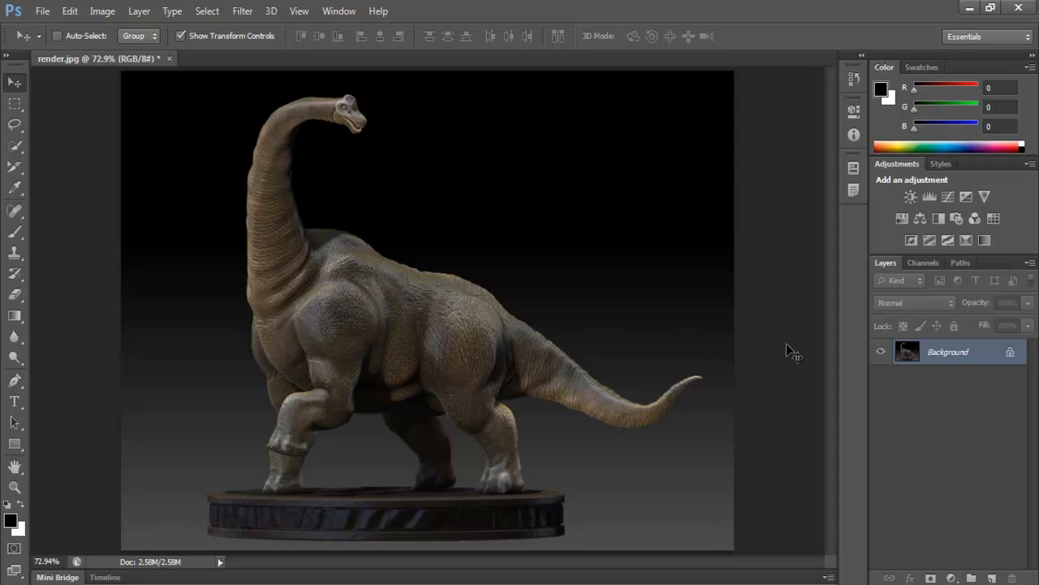
mouse_move(906, 367)
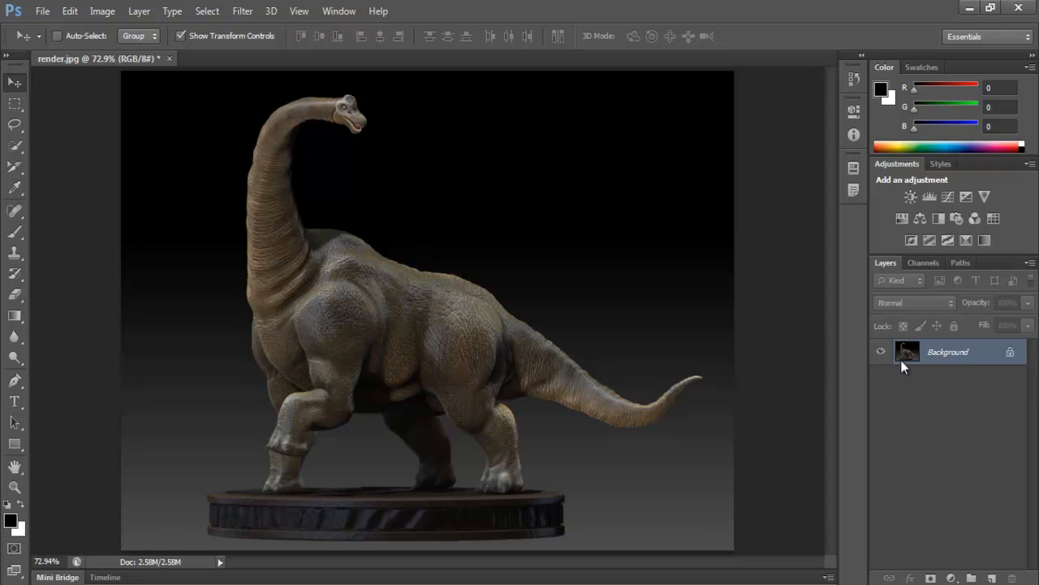
mouse_move(557, 292)
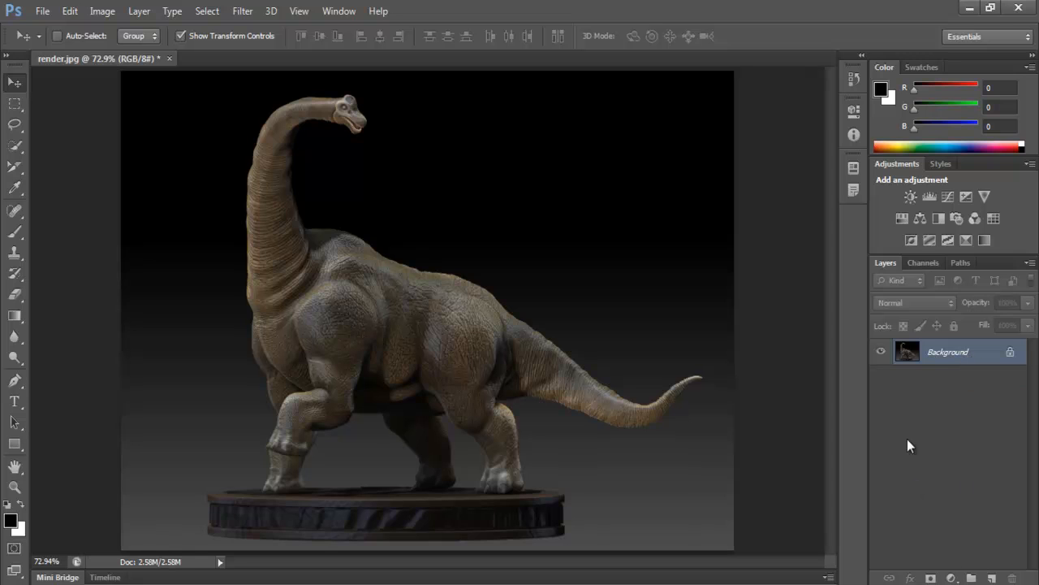
key("ctrl+j")
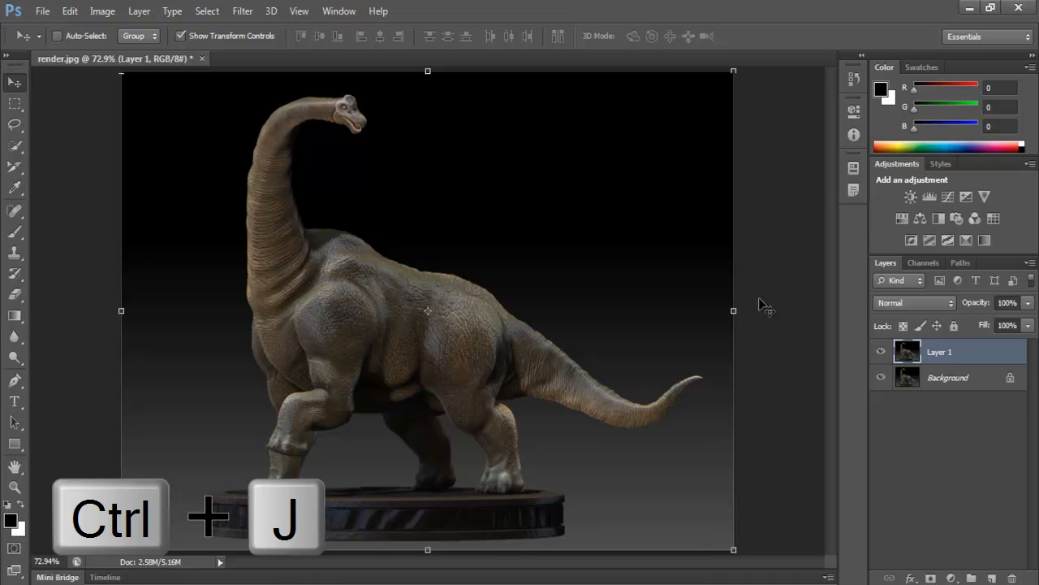
Step: Duplicate the background into Layer 1 and enlarge the copy slightly with a corner drag
key("ctrl+j")
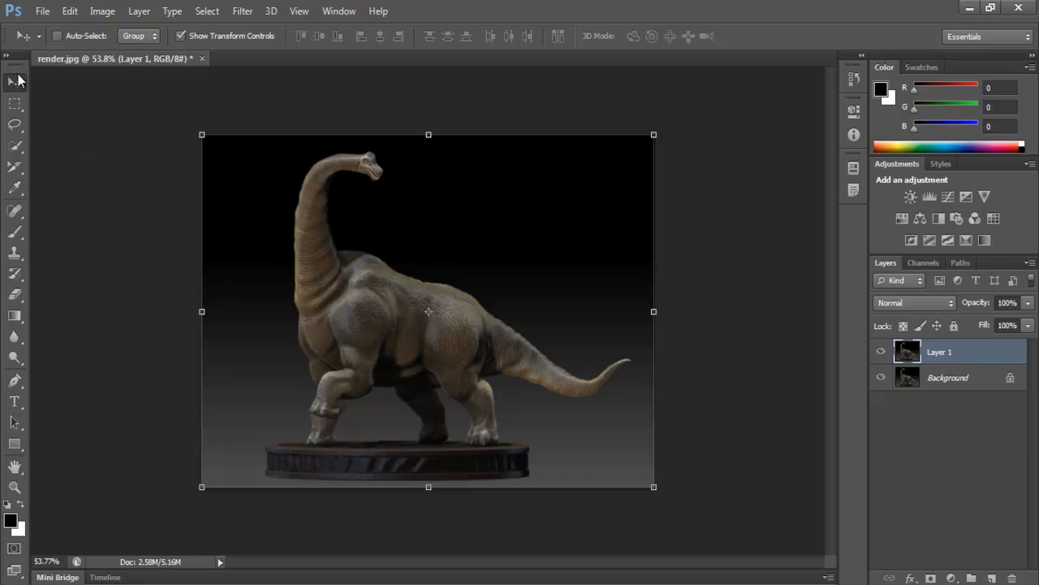
mouse_move(567, 109)
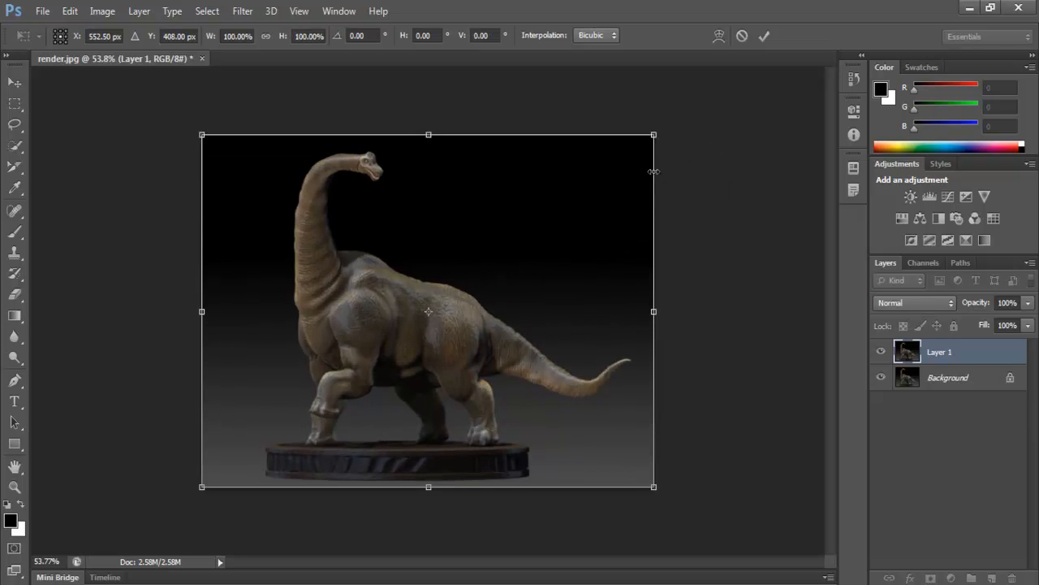
left_click_drag(428, 134, 428, 144)
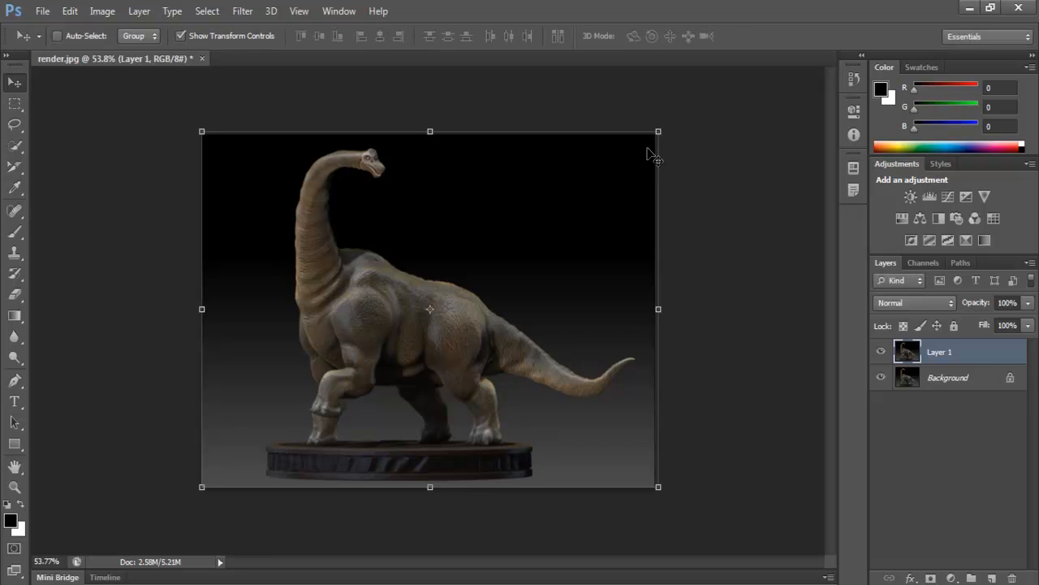
mouse_move(671, 124)
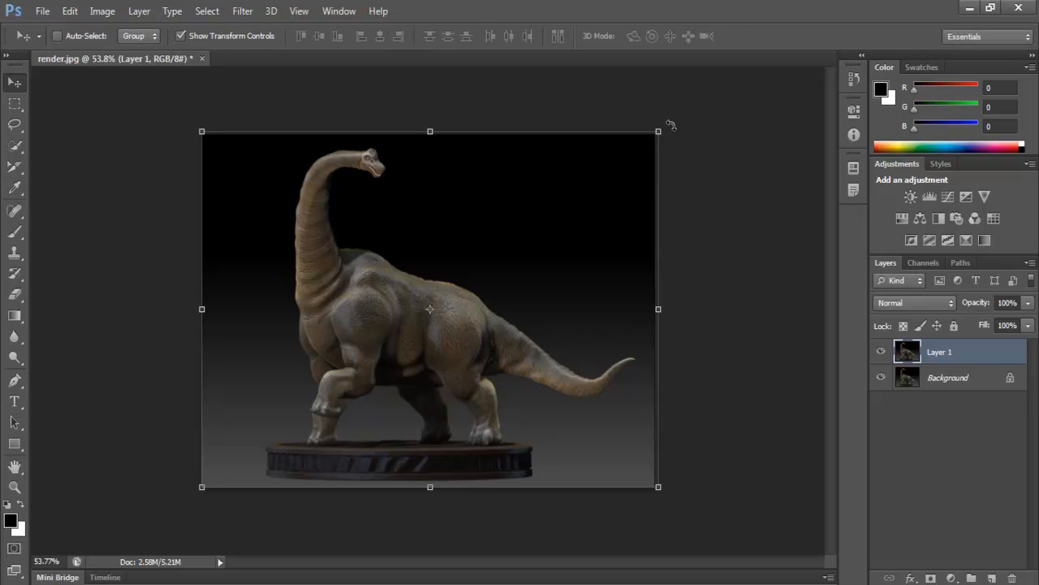
left_click_drag(658, 130, 711, 263)
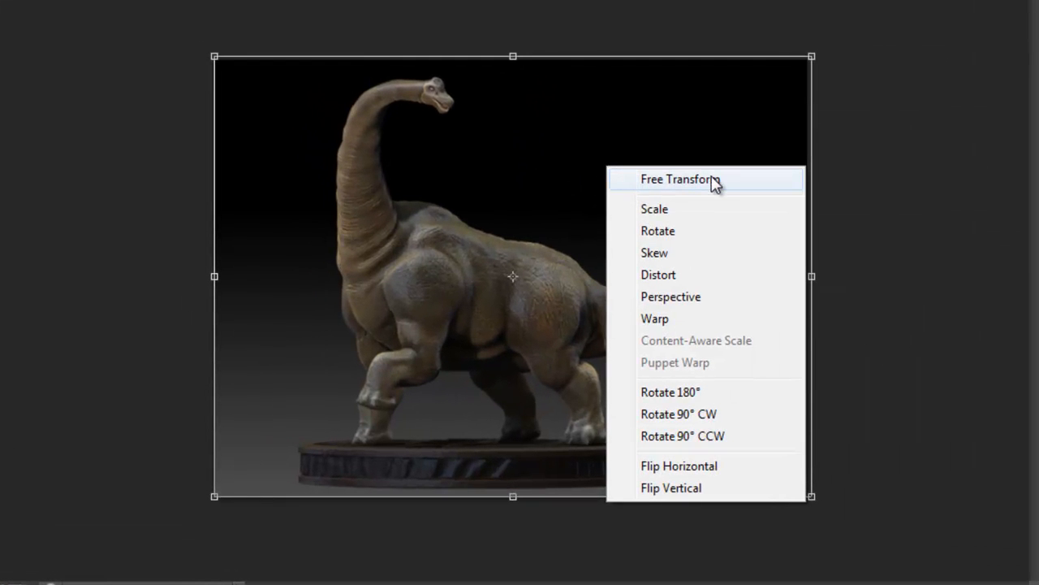
mouse_move(700, 188)
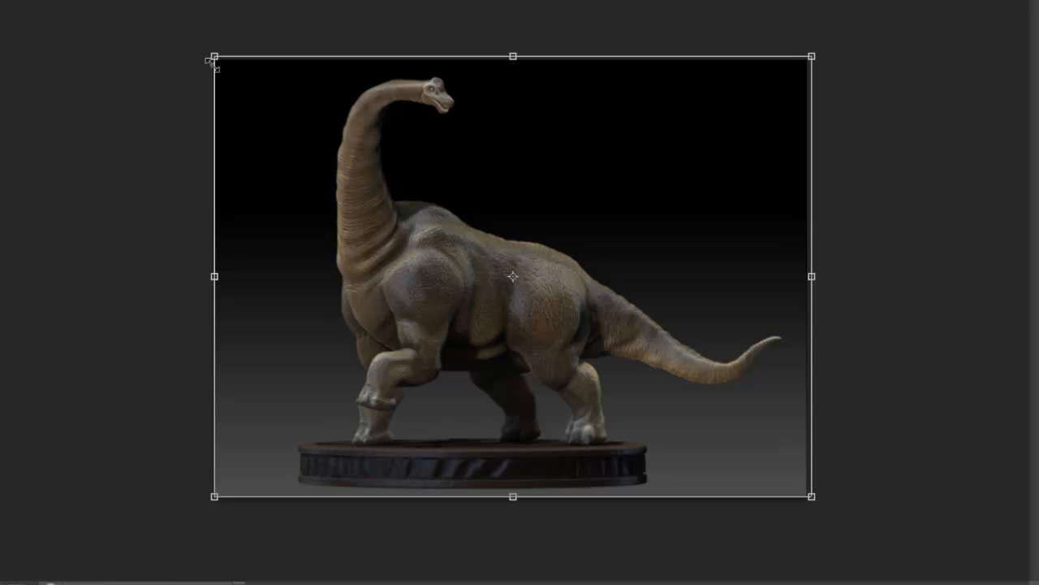
mouse_move(250, 88)
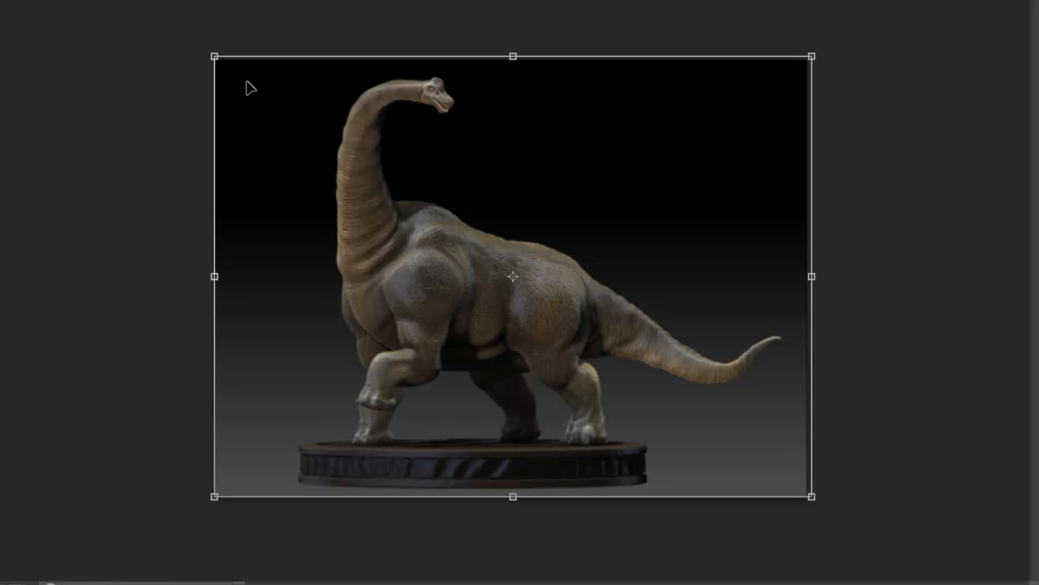
mouse_move(216, 59)
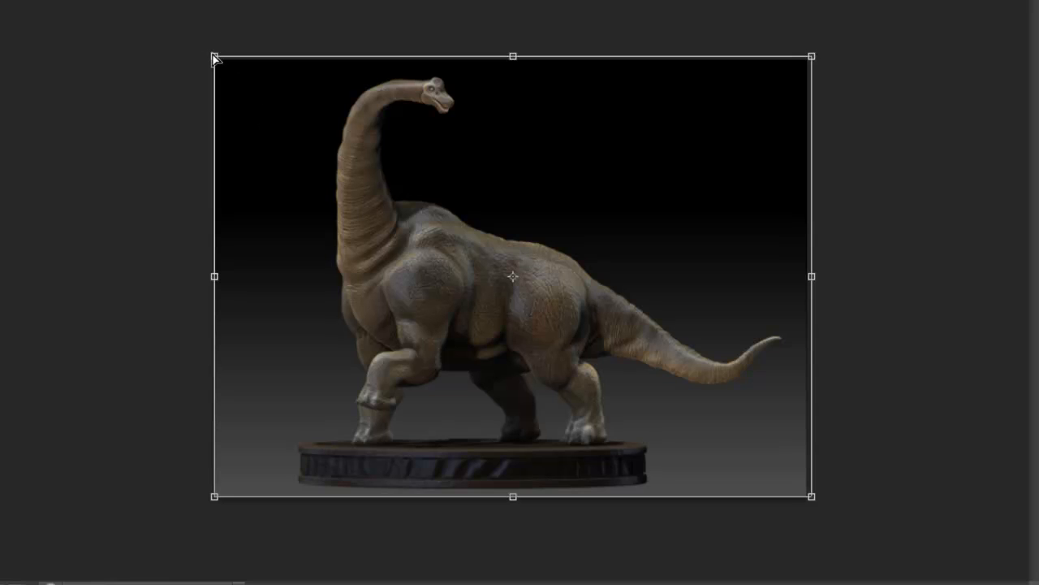
left_click_drag(215, 59, 236, 240)
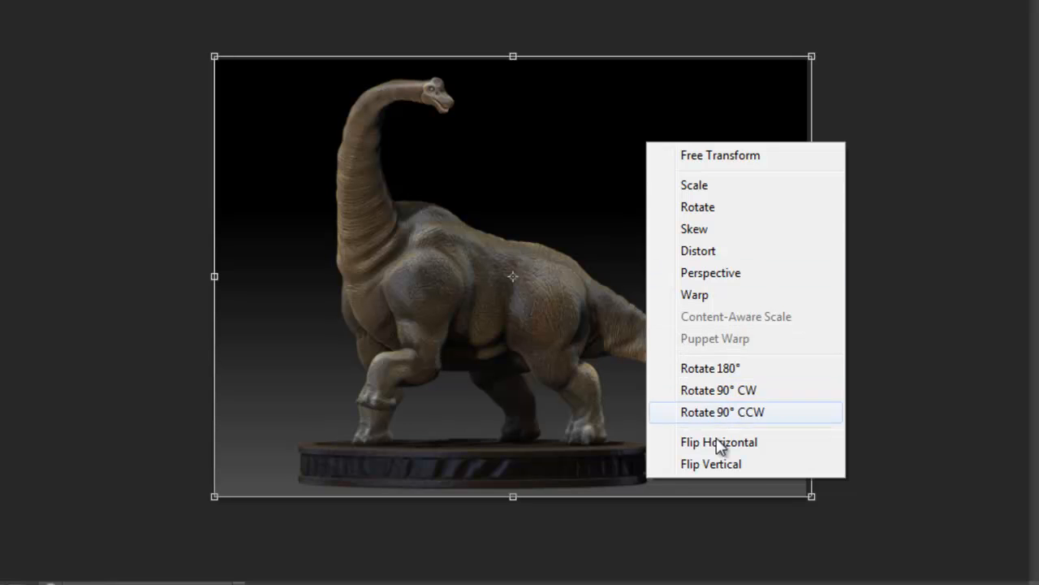
left_click(718, 442)
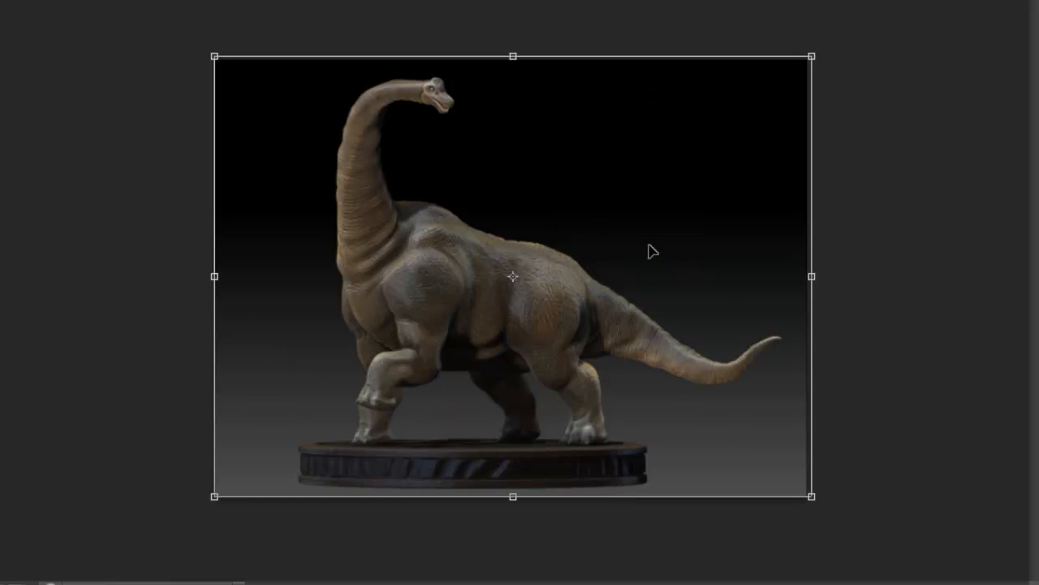
mouse_move(846, 242)
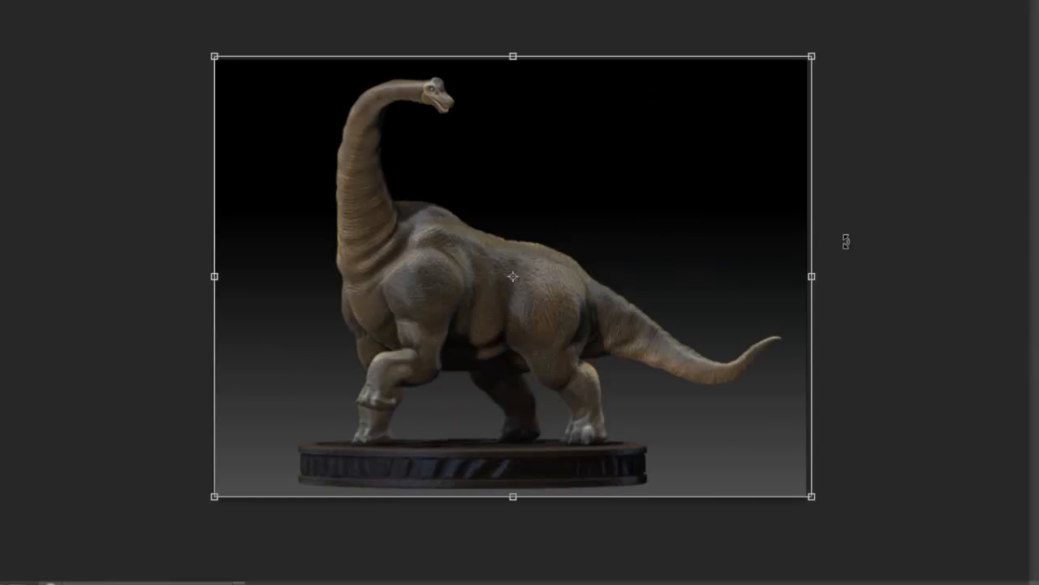
Step: Rotate the copied dinosaur layer about 13° clockwise and distort a corner to slant it
key("ctrl+t")
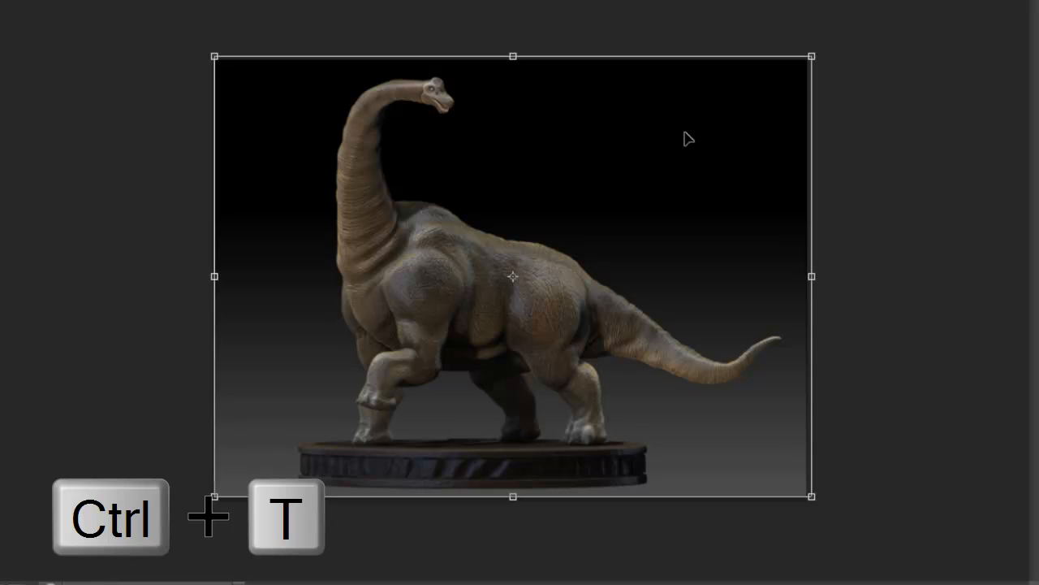
left_click_drag(810, 56, 830, 86)
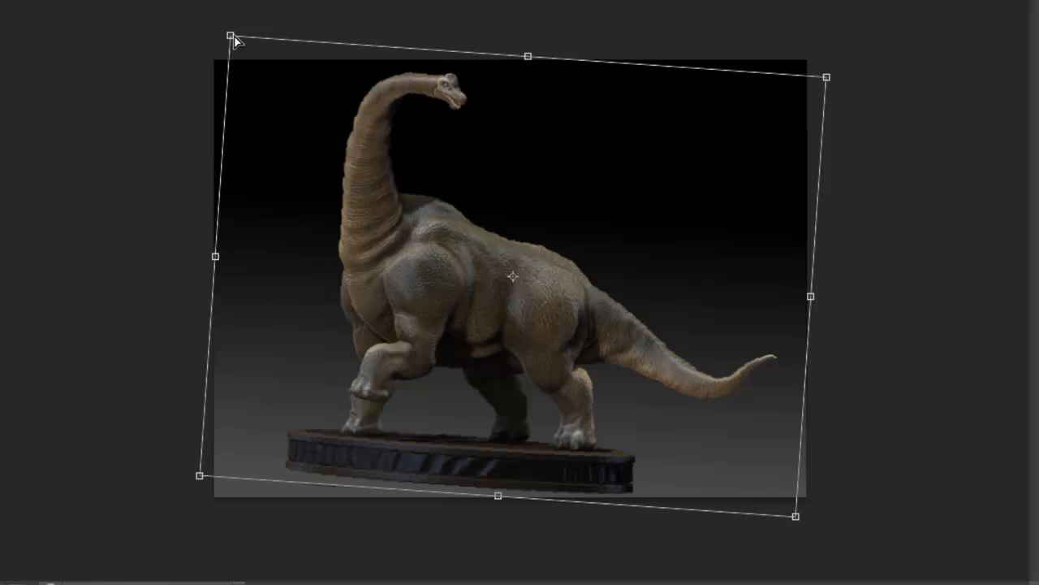
left_click_drag(229, 31, 266, 110)
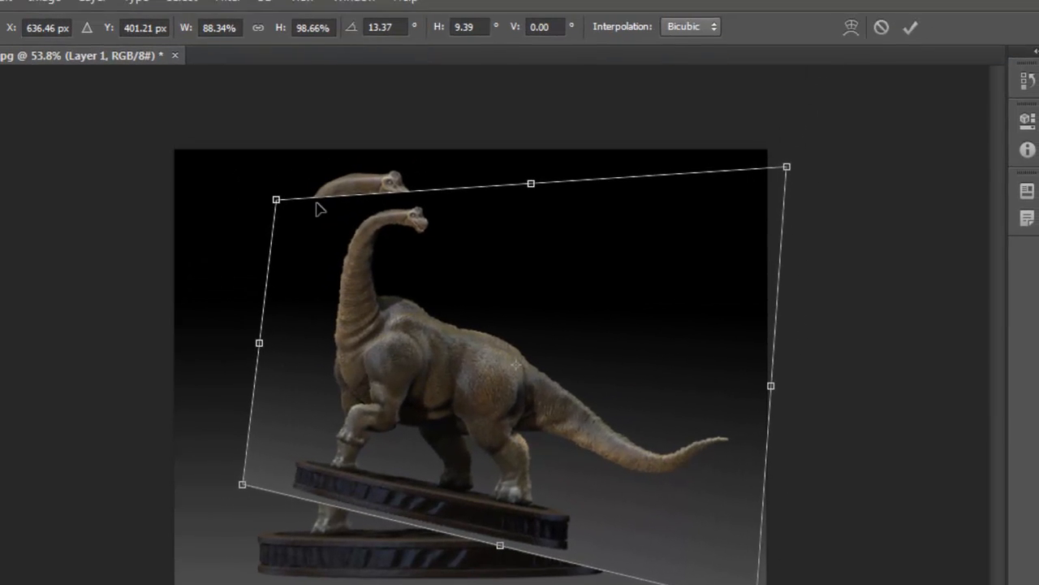
left_click(910, 27)
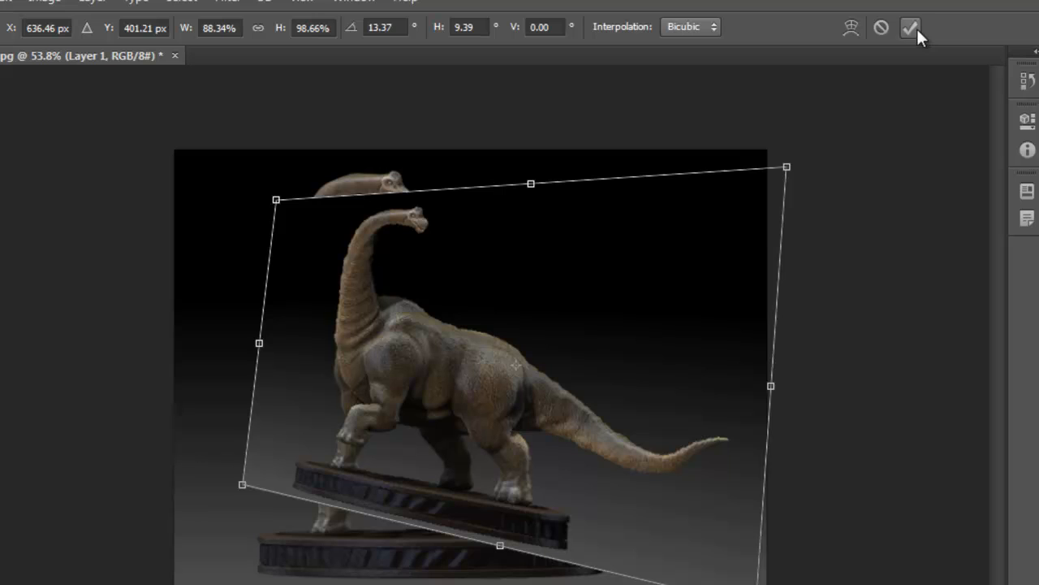
mouse_move(911, 28)
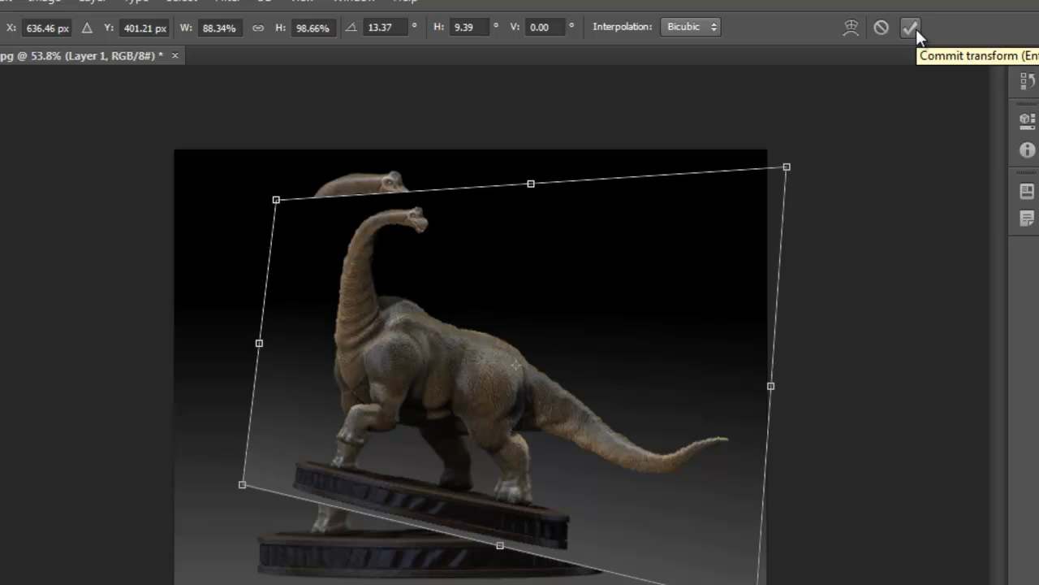
mouse_move(881, 28)
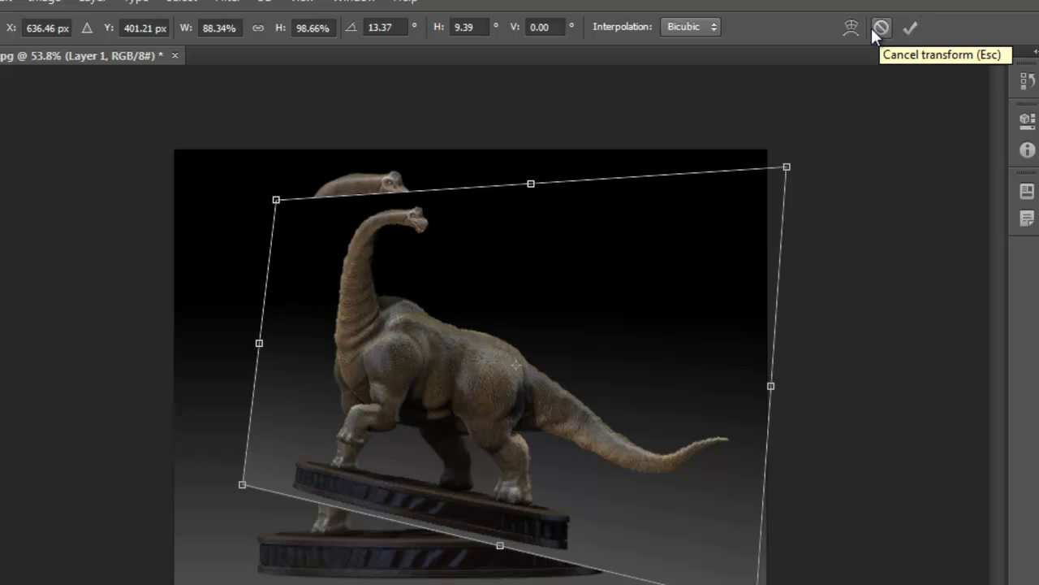
mouse_move(850, 27)
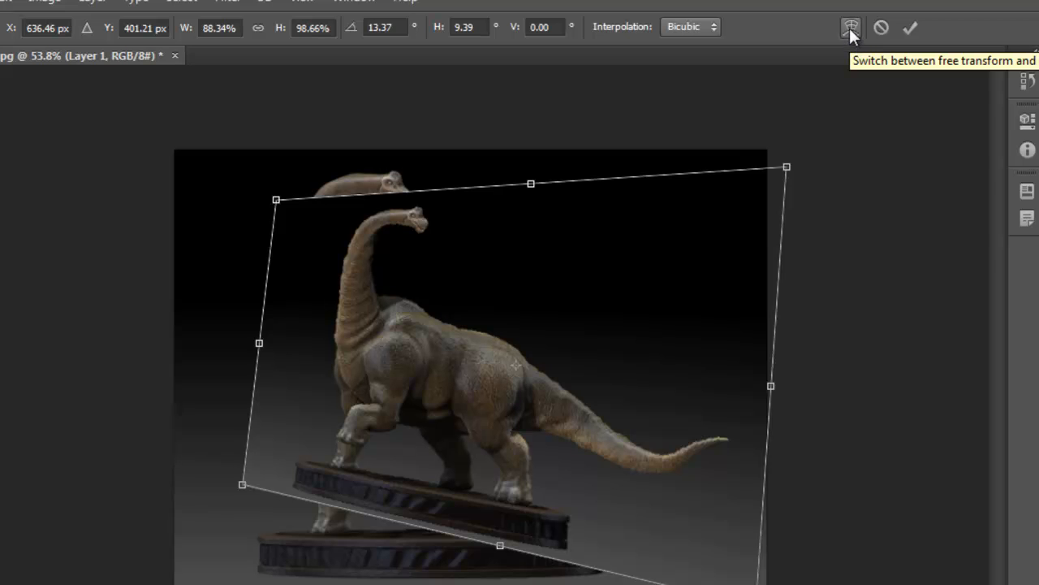
Step: Switch the transform to Warp and bend the dinosaur's neck and body in the mesh
left_click(851, 28)
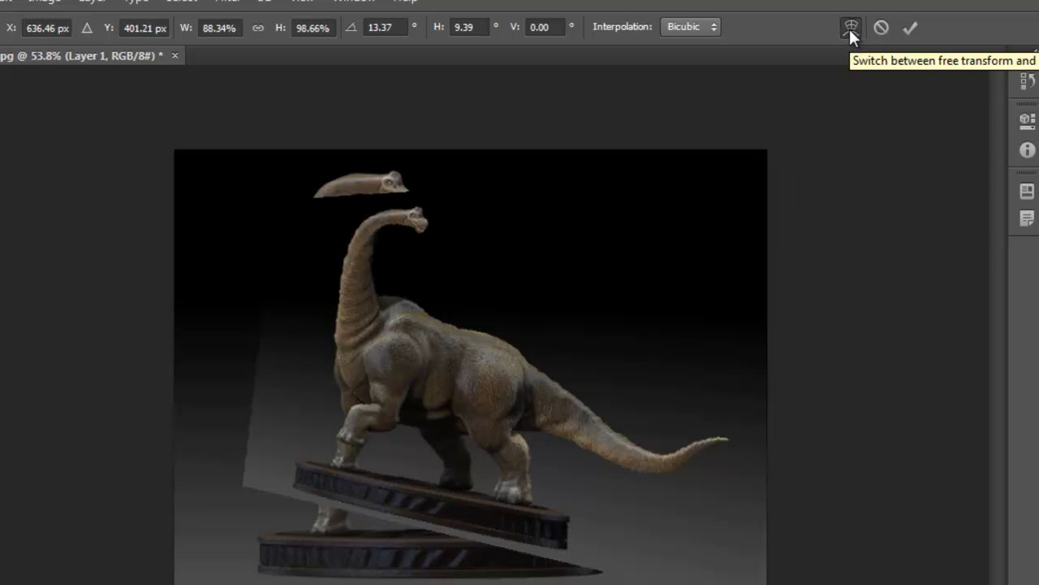
left_click(851, 27)
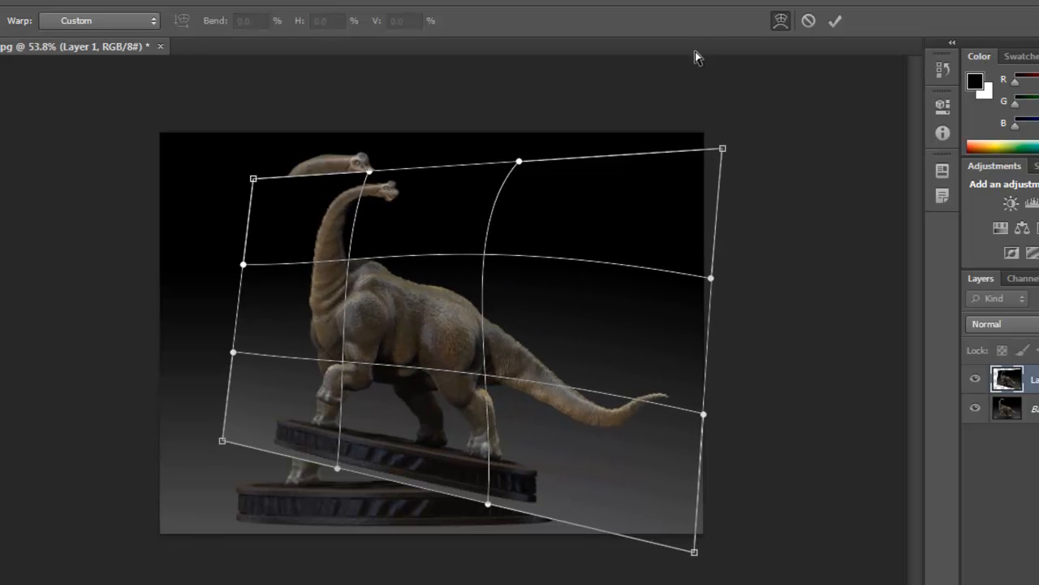
mouse_move(780, 20)
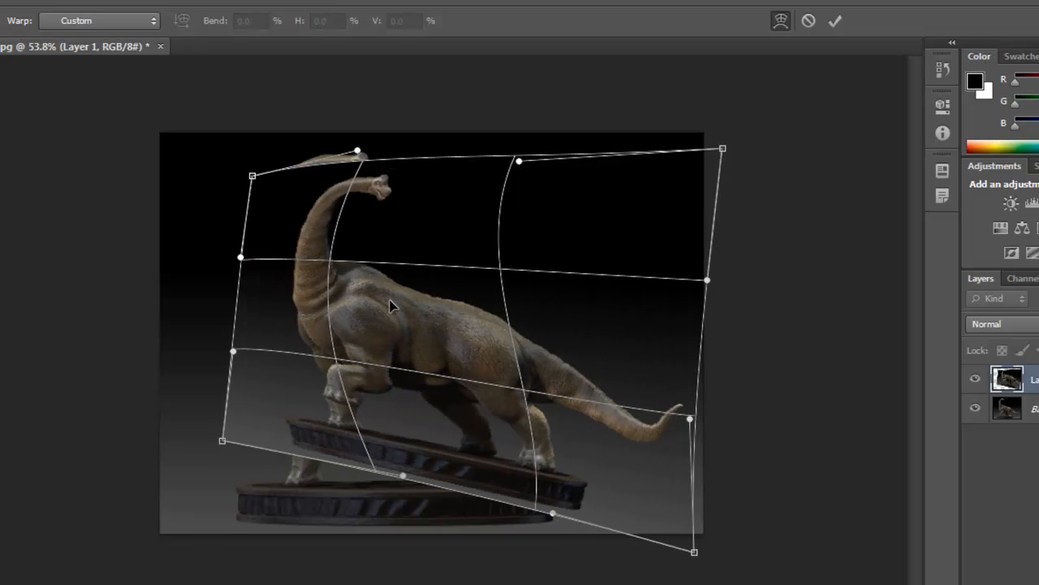
left_click_drag(358, 152, 291, 114)
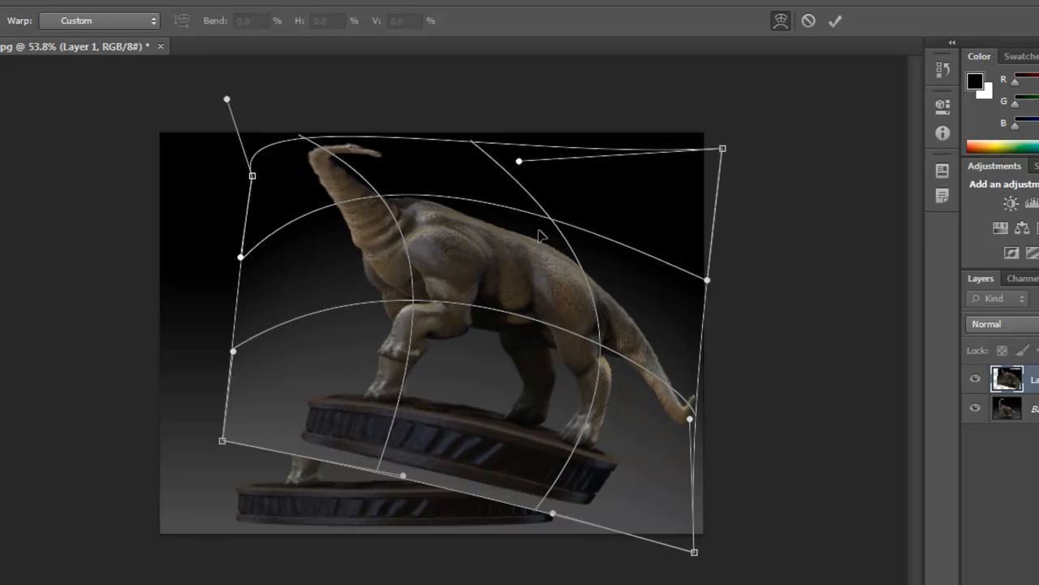
mouse_move(564, 225)
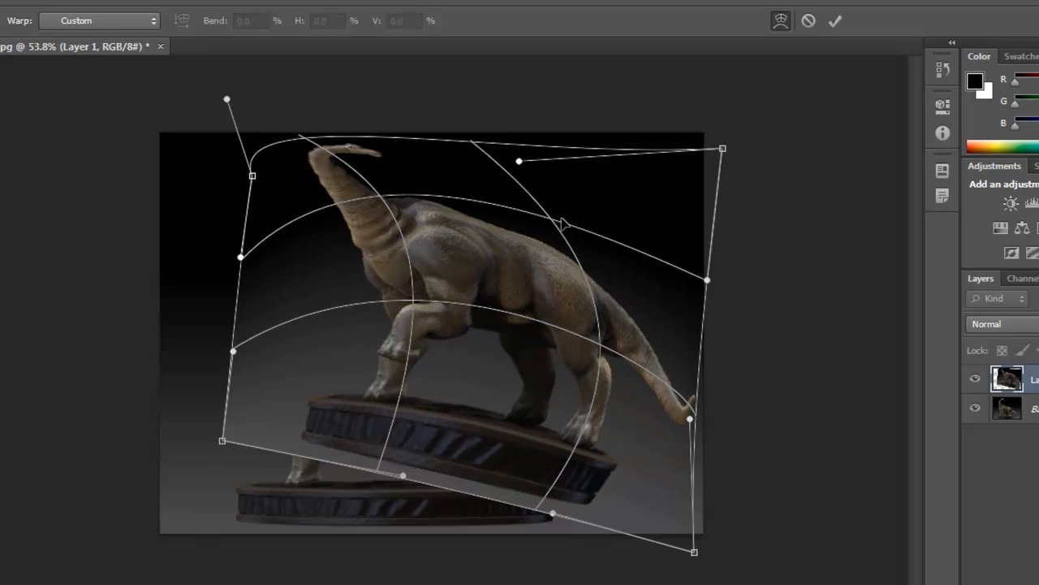
Step: Commit the warp on the copied dinosaur layer
left_click(835, 20)
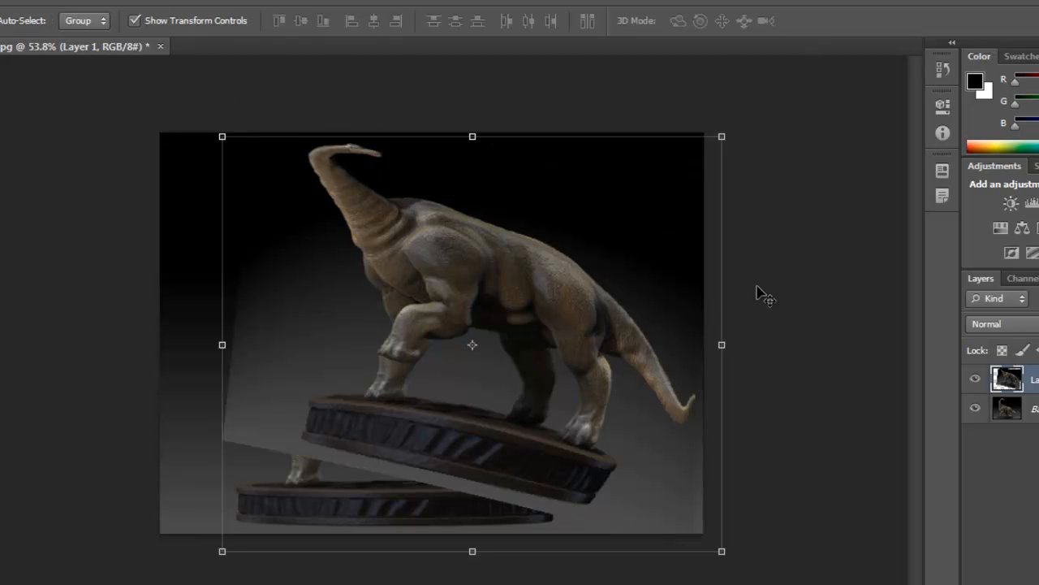
mouse_move(761, 307)
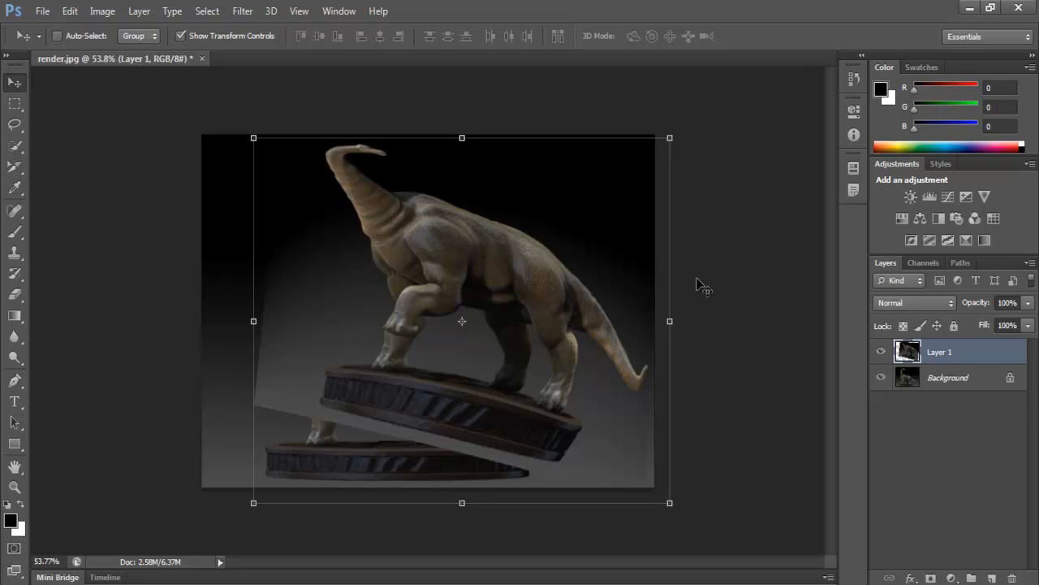
mouse_move(700, 284)
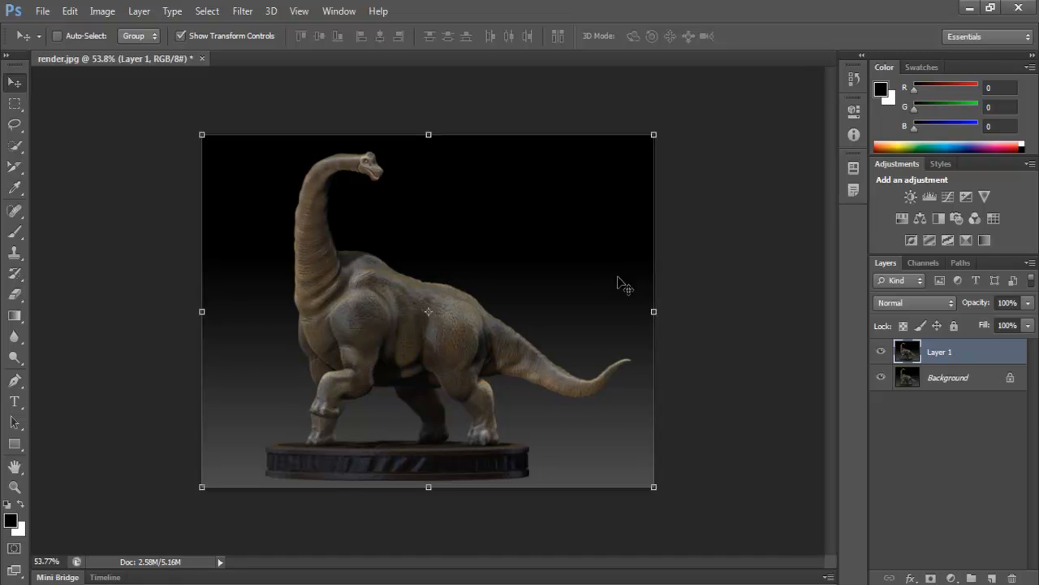
mouse_move(804, 268)
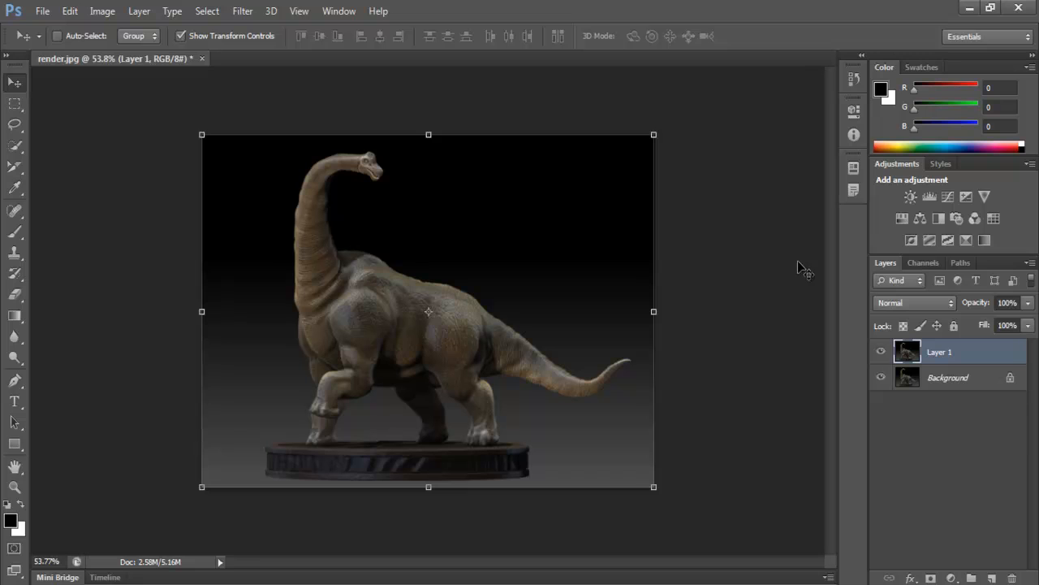